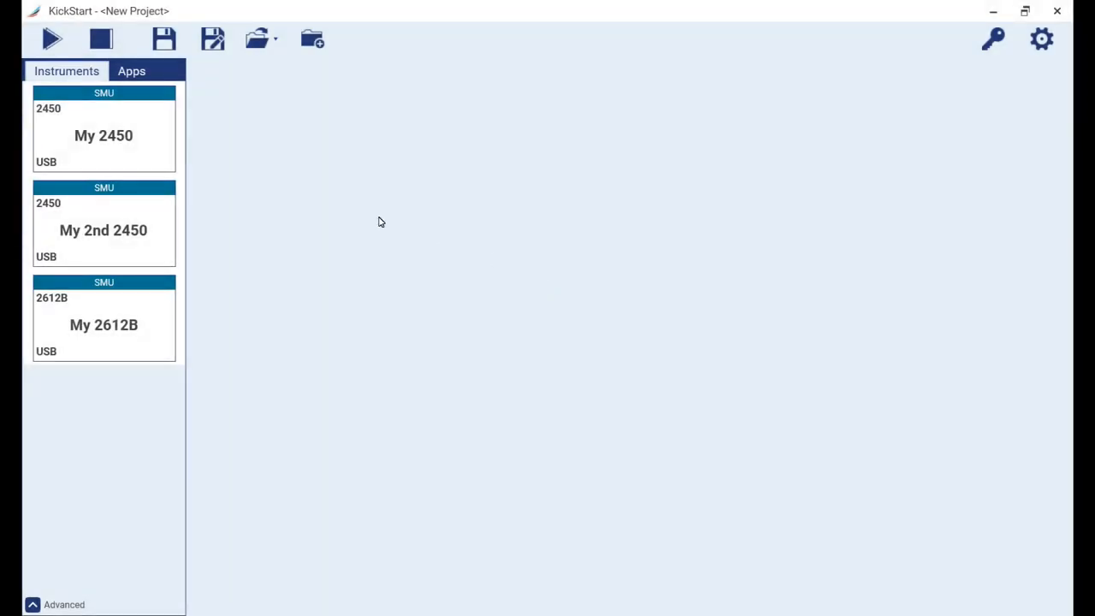
# Step: Rename My 2450 to Gate 2450 and My 2612B to Drain 2612B in the Instruments panel
pyautogui.click(103, 128)
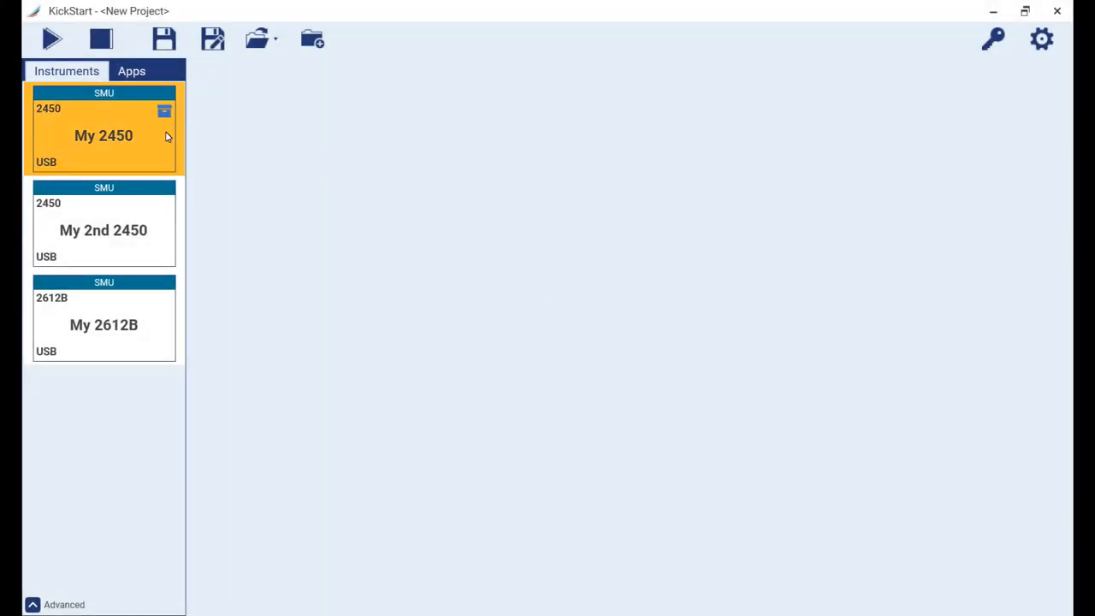
pyautogui.click(103, 325)
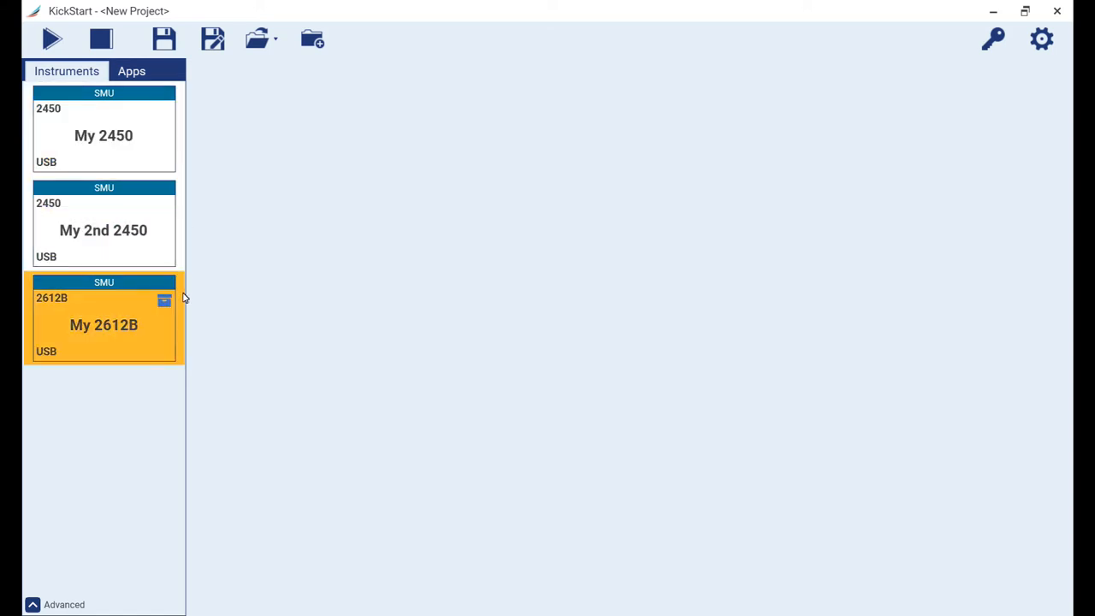
pyautogui.moveTo(163, 346)
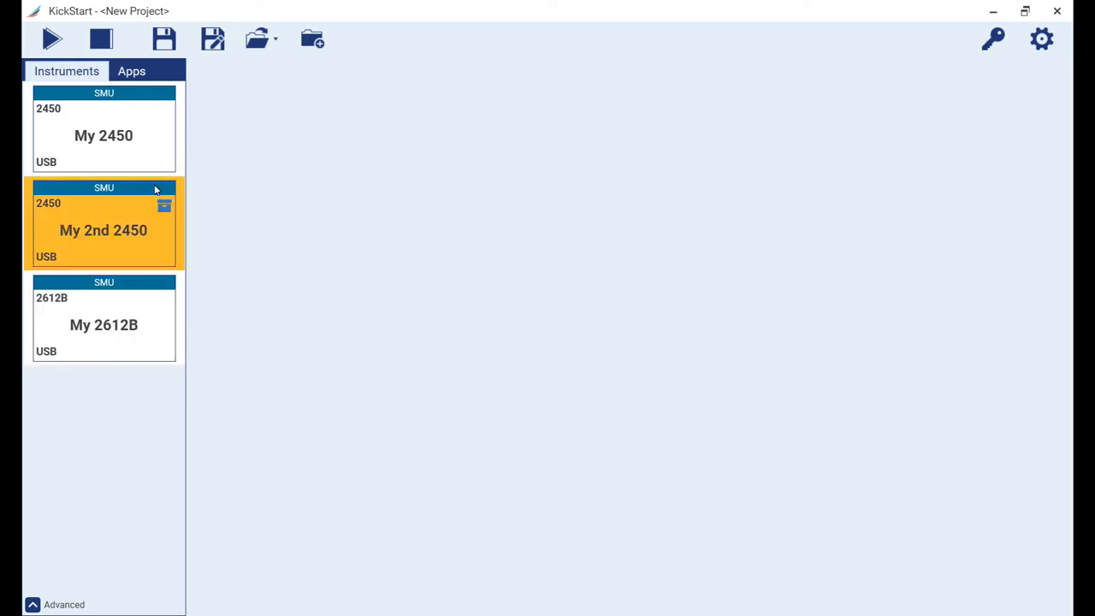
pyautogui.click(103, 135)
pyautogui.write('Ga')
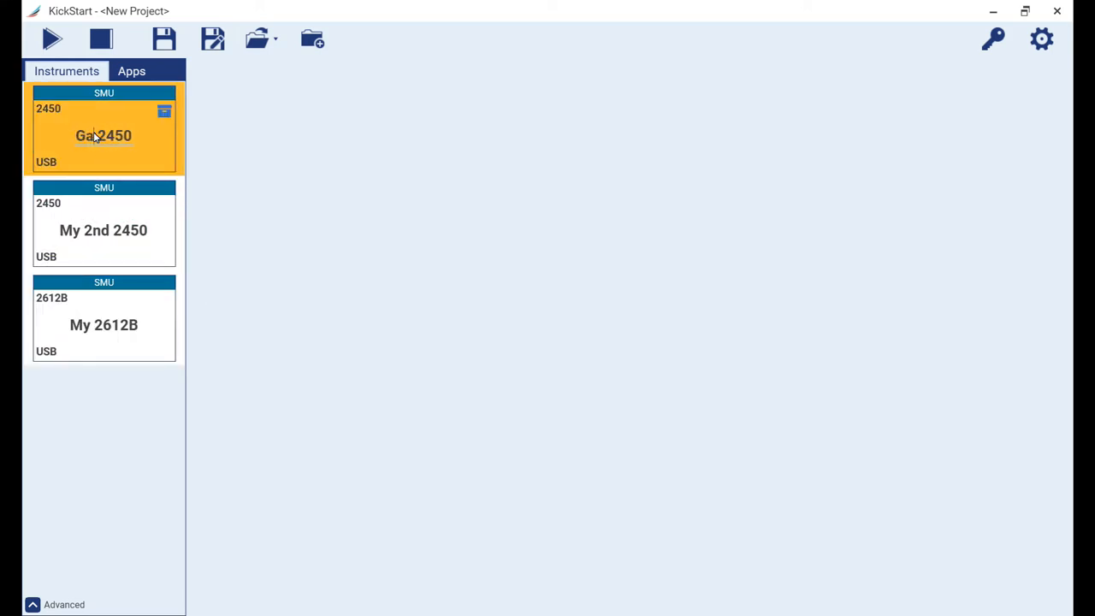
pyautogui.click(103, 325)
pyautogui.write('Drain')
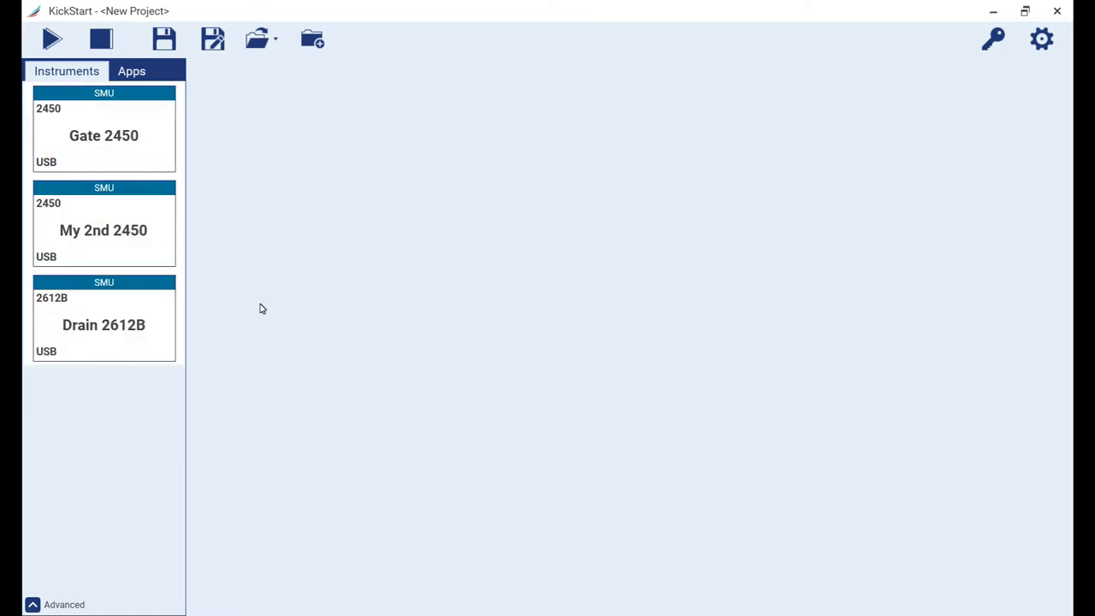
# Step: Create an I-V Characterizer app on the Drain 2612B instrument and bring up its settings
pyautogui.moveTo(103, 325); pyautogui.dragTo(369, 349)
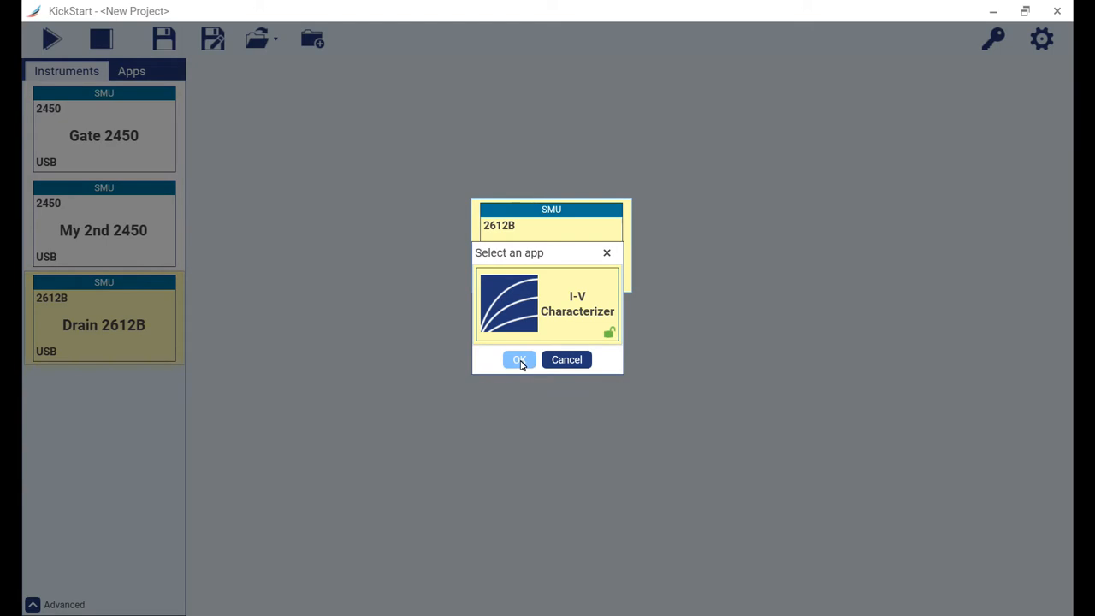
pyautogui.click(521, 359)
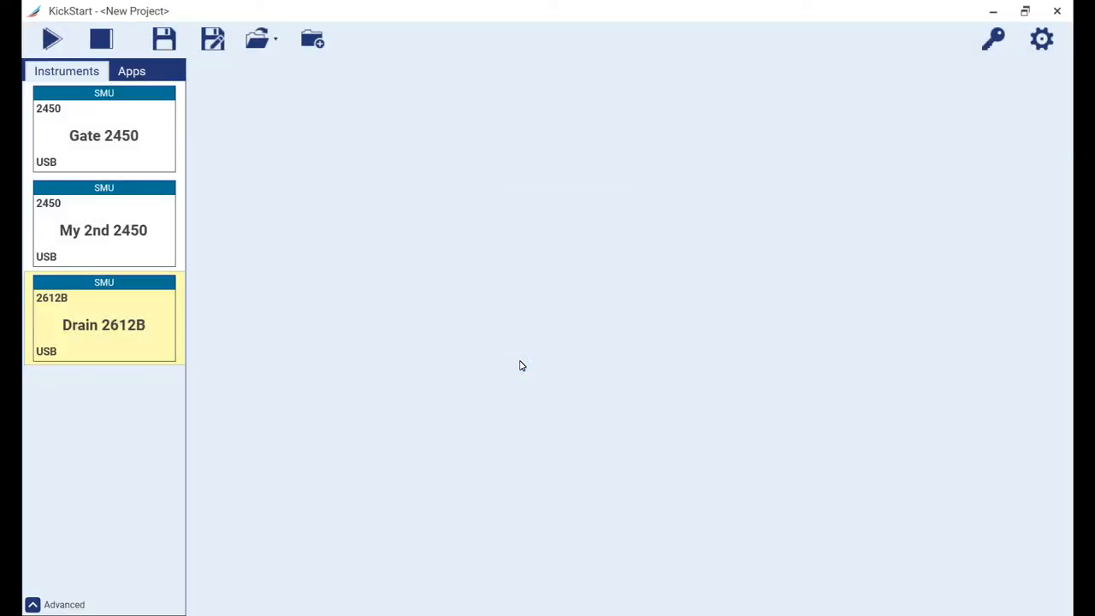
pyautogui.doubleClick(102, 325)
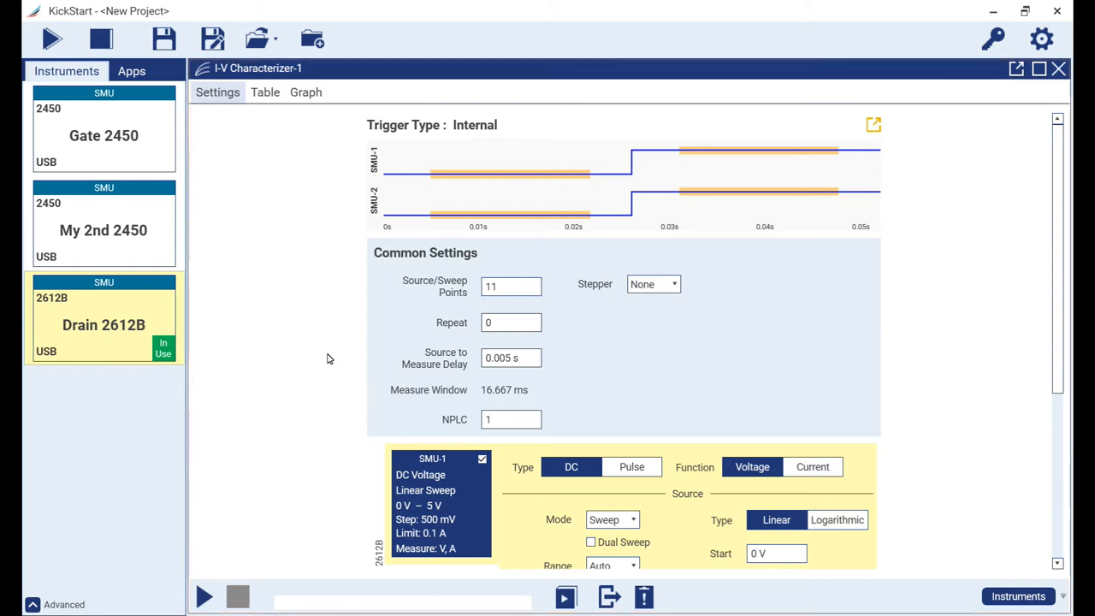
# Step: Name the SMU-1 channel Drain and make it a pulsed voltage sweep with Stop at 10 V
pyautogui.scroll(-3)
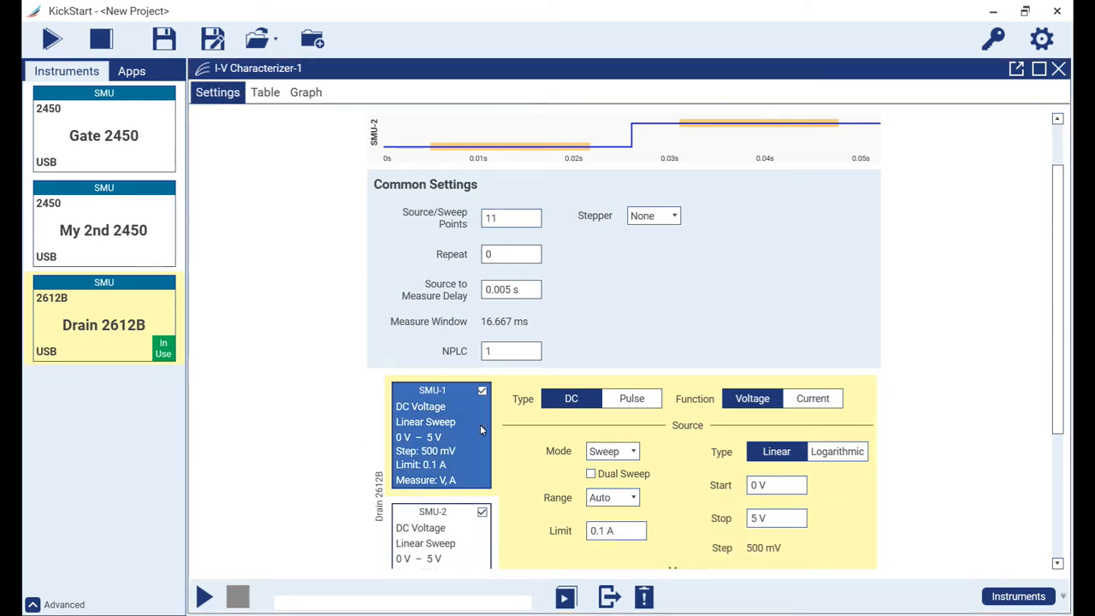
pyautogui.scroll(-3)
pyautogui.write('Drain')
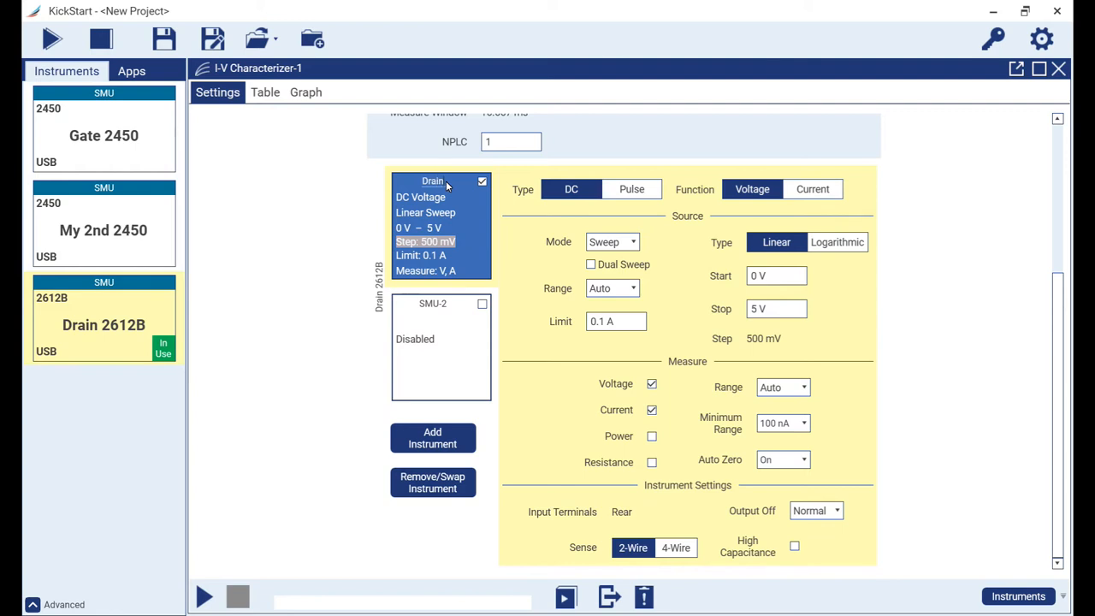
pyautogui.moveTo(510, 277)
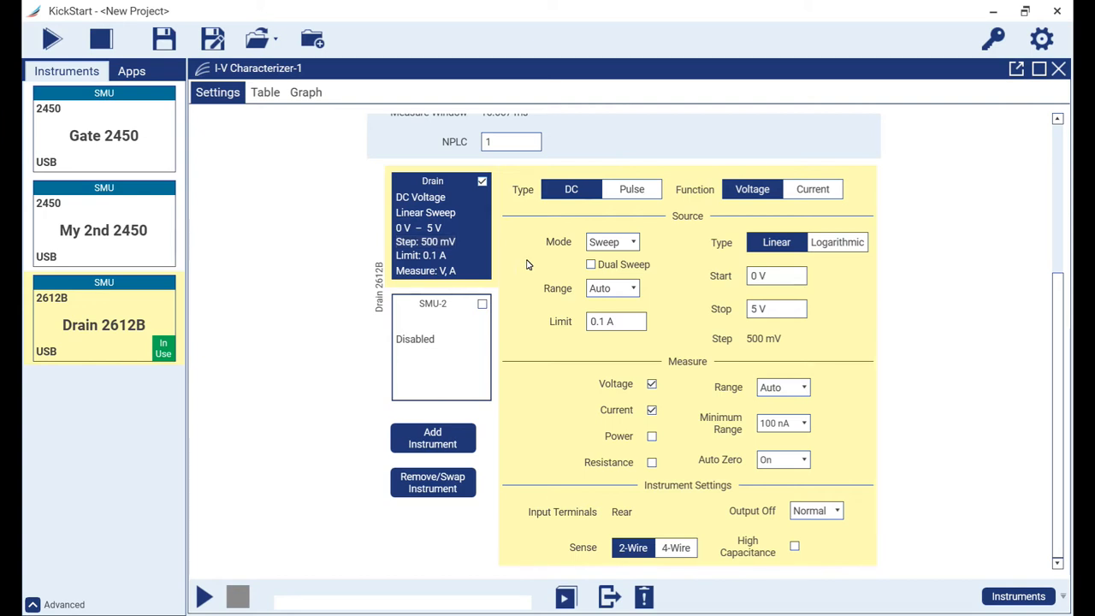
pyautogui.click(632, 188)
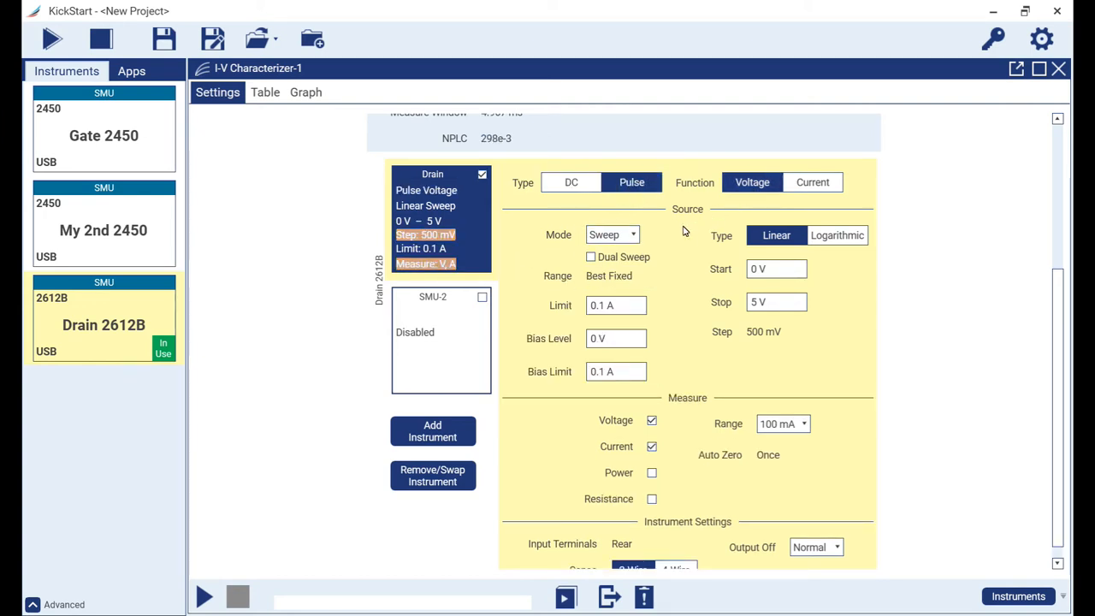
pyautogui.moveTo(698, 323)
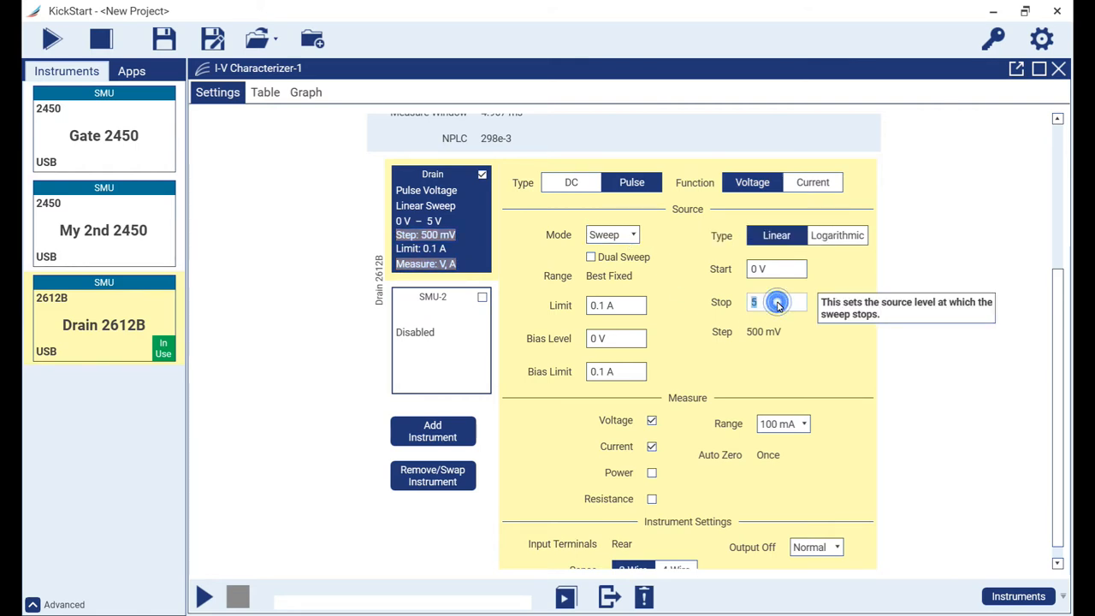
pyautogui.write('10 V')
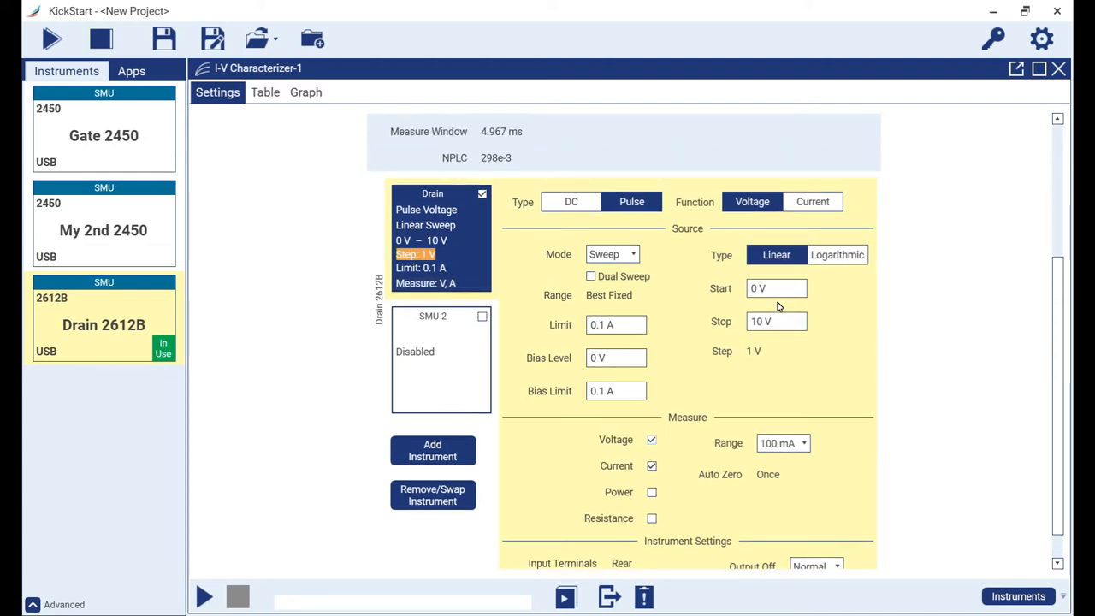
pyautogui.moveTo(784, 358)
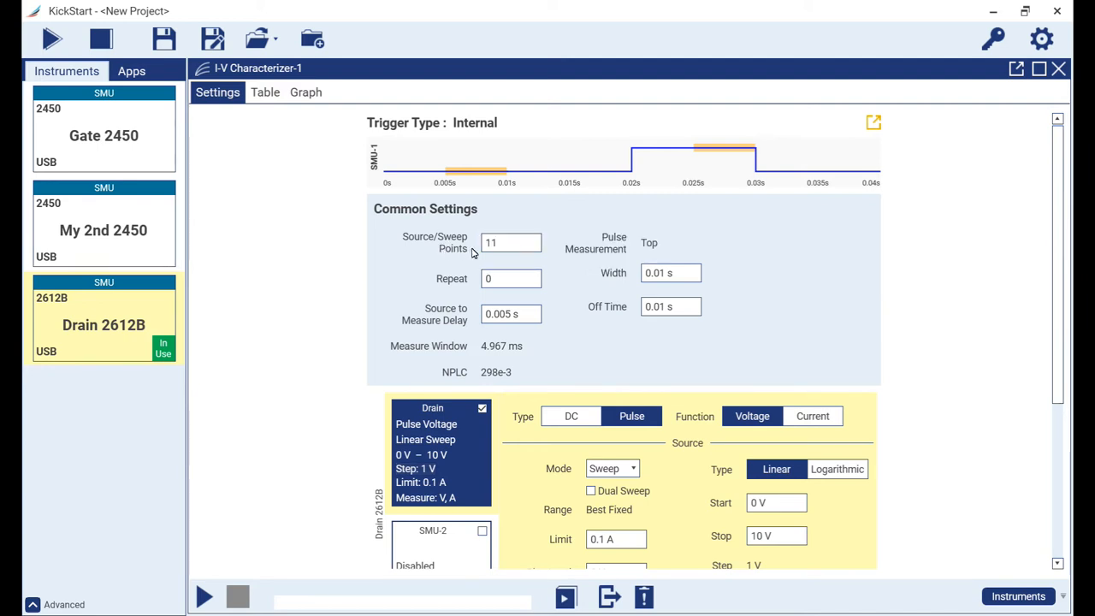
pyautogui.moveTo(842, 202)
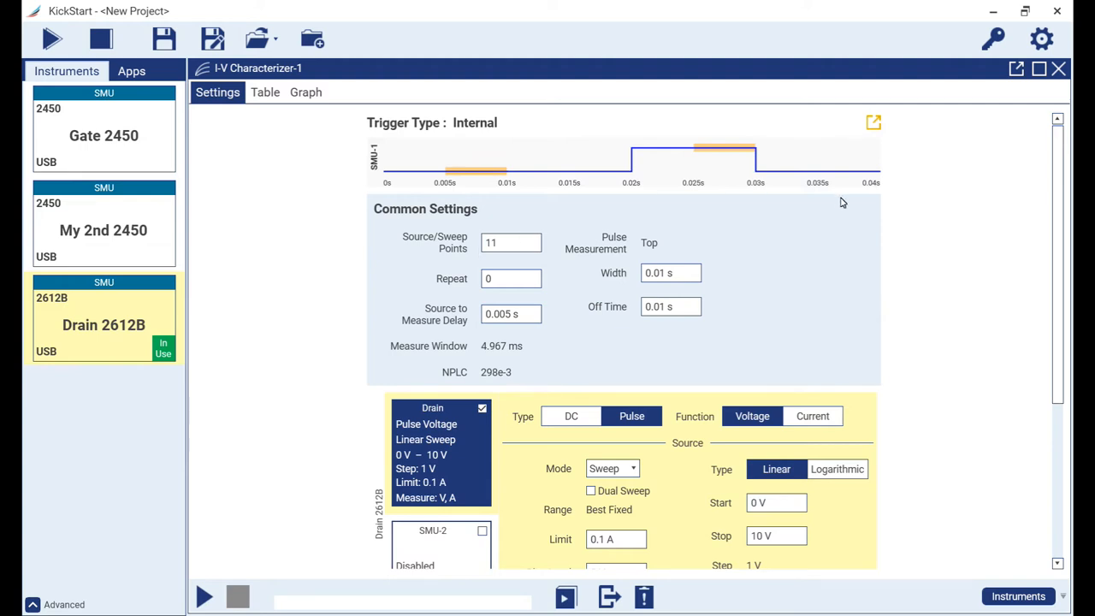
pyautogui.scroll(-3)
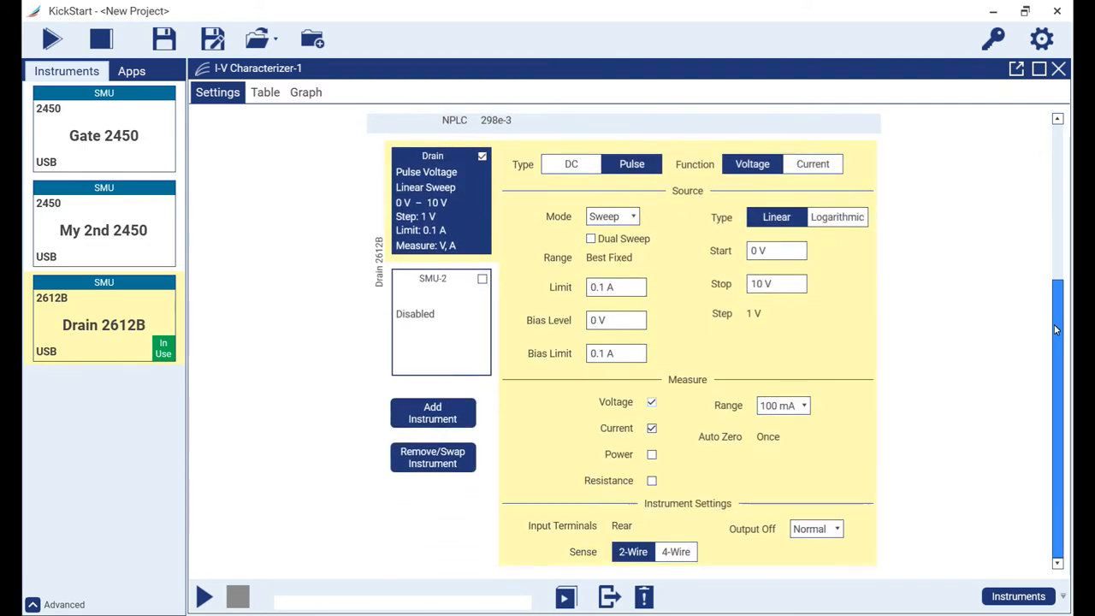
pyautogui.moveTo(727, 507)
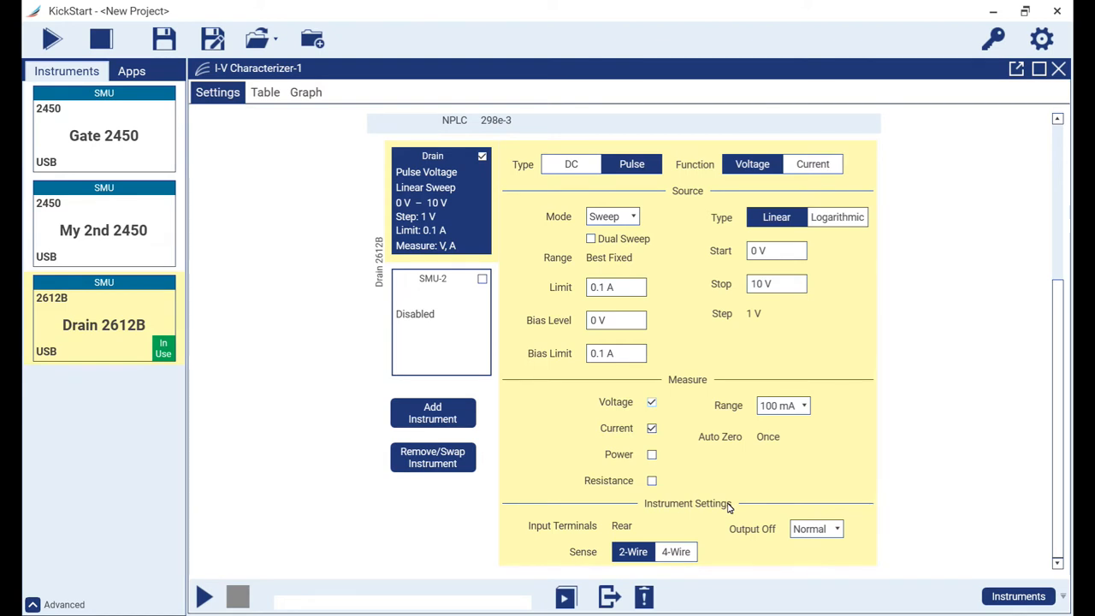
pyautogui.moveTo(644, 397)
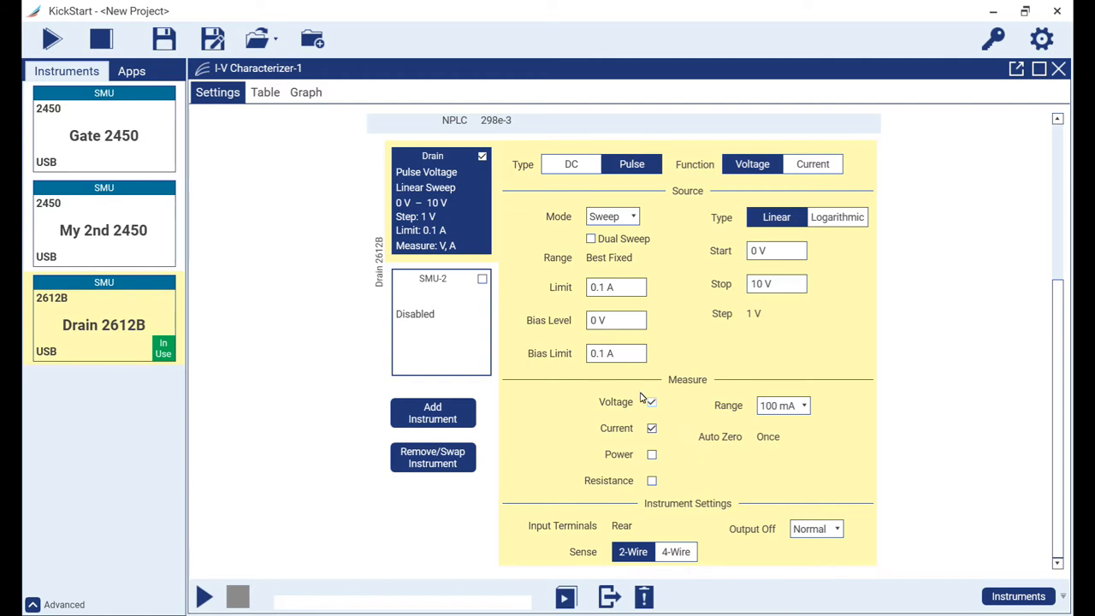
pyautogui.click(650, 402)
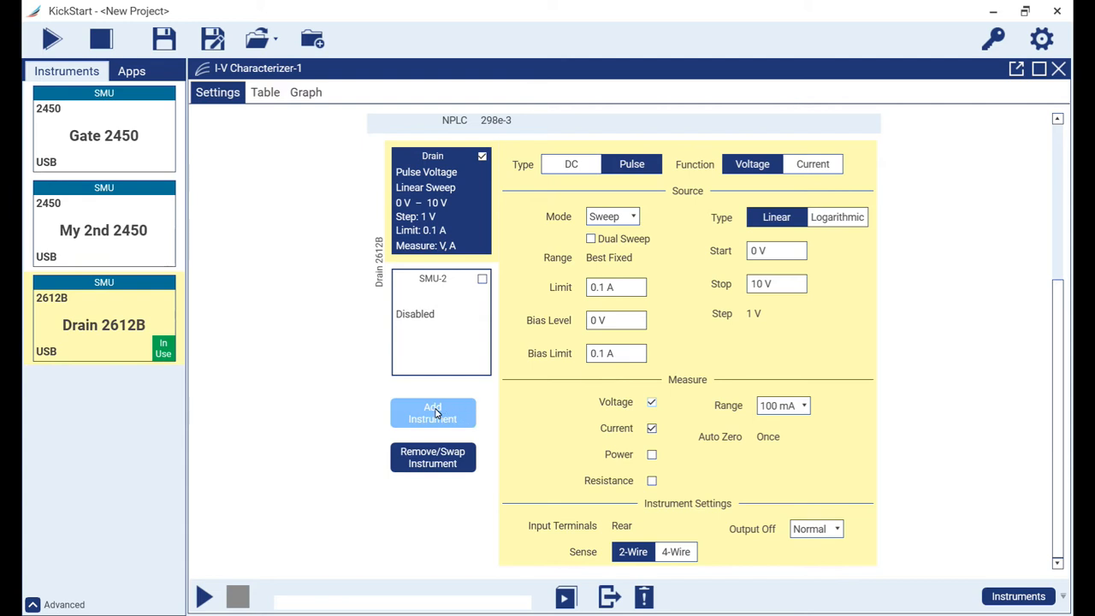
pyautogui.moveTo(435, 415)
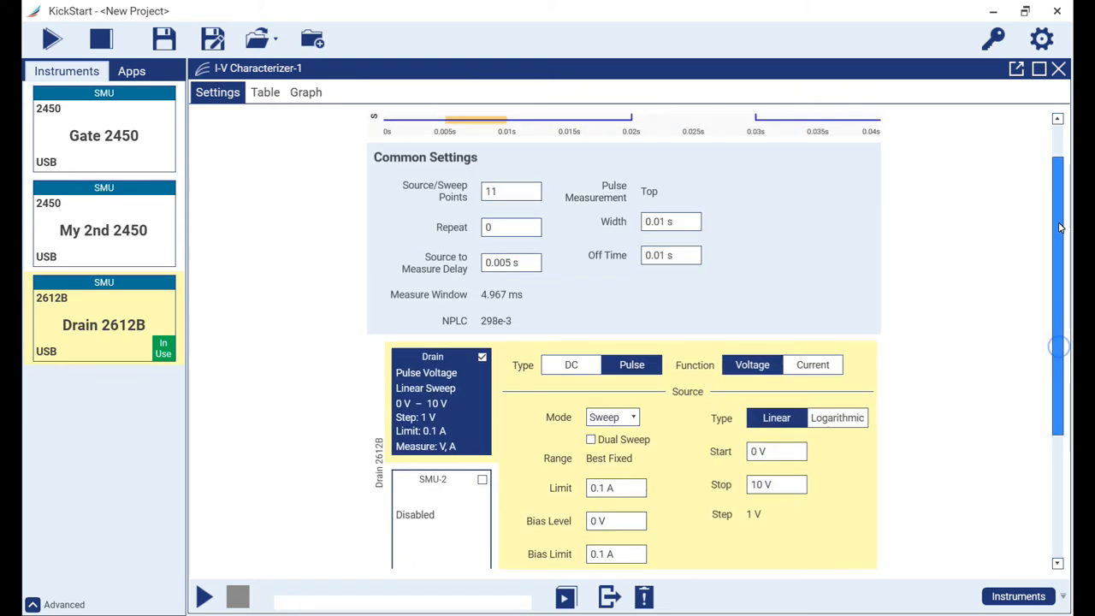
pyautogui.scroll(3)
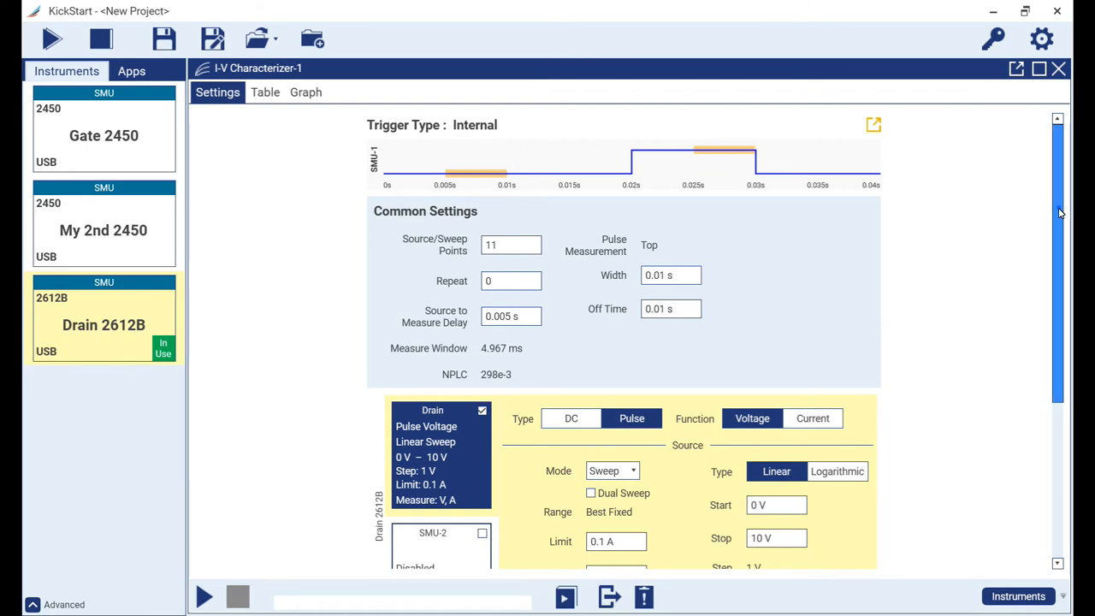
# Step: Add Gate 2450 as a second instrument and dismiss the pulse-mode TSP-Link warning
pyautogui.scroll(-3)
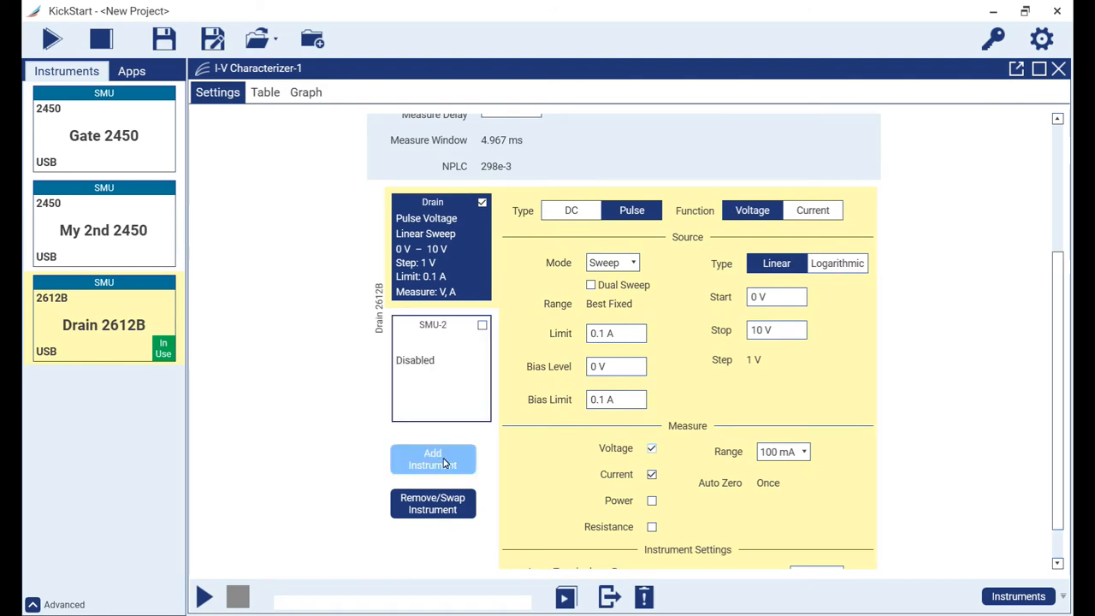
pyautogui.click(431, 459)
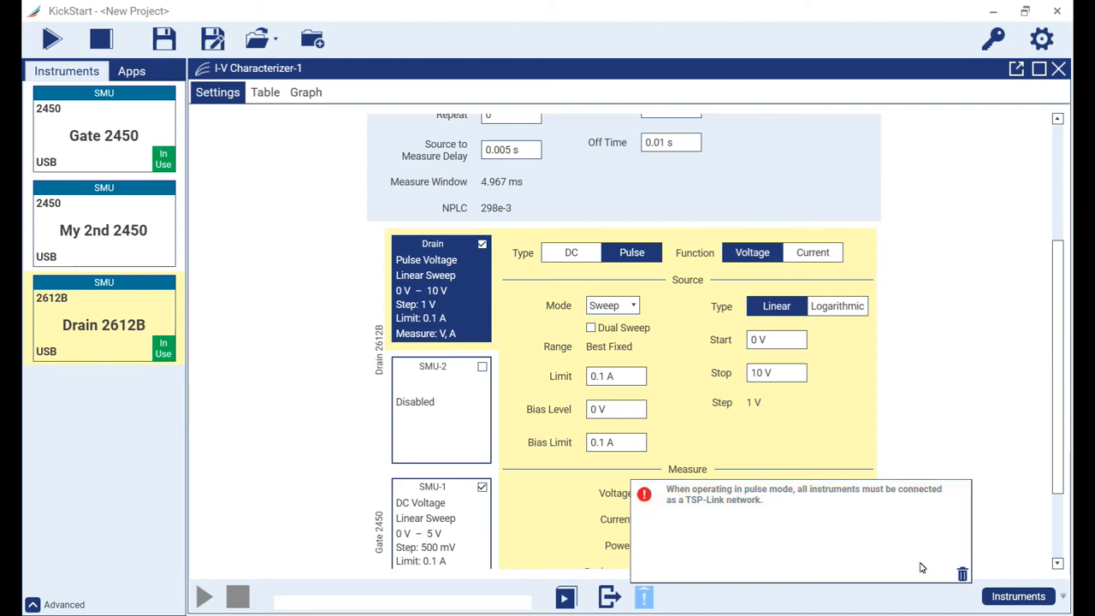
pyautogui.click(962, 574)
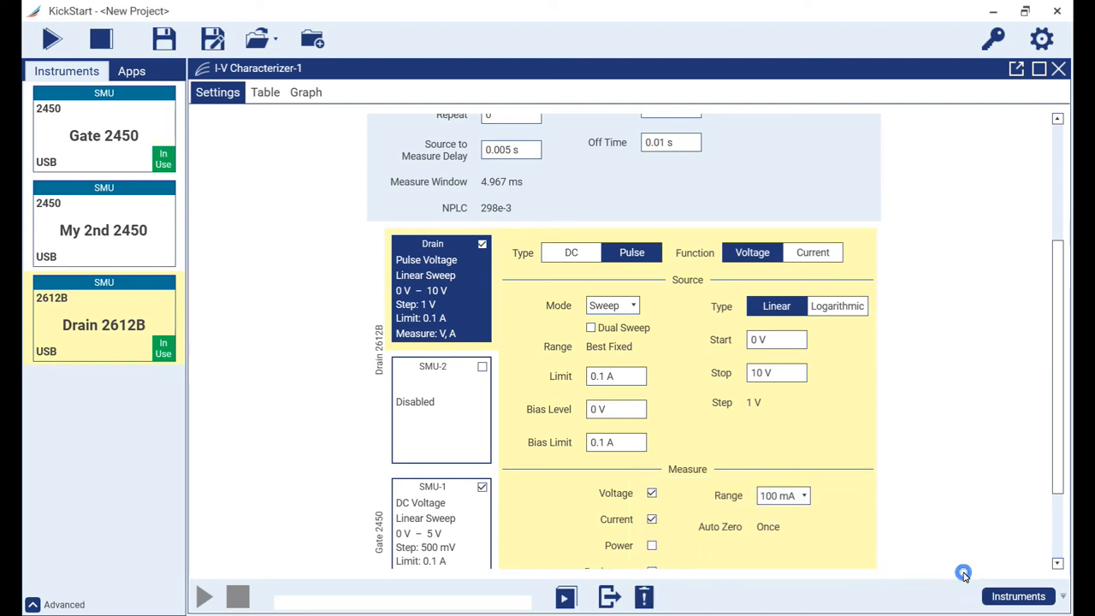
pyautogui.moveTo(965, 577)
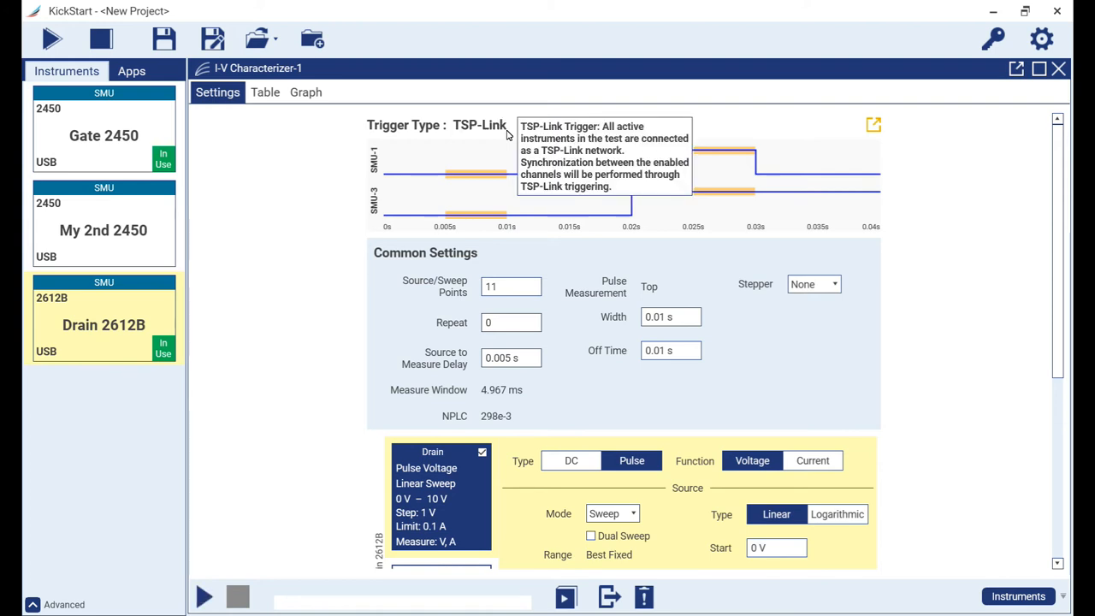
pyautogui.moveTo(1054, 171)
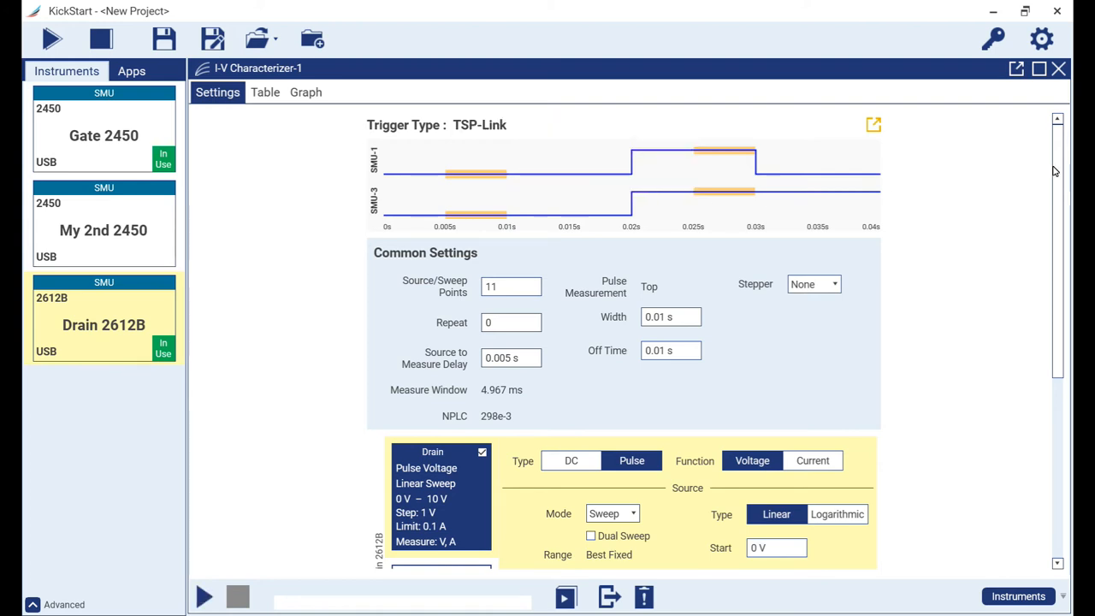
pyautogui.scroll(-3)
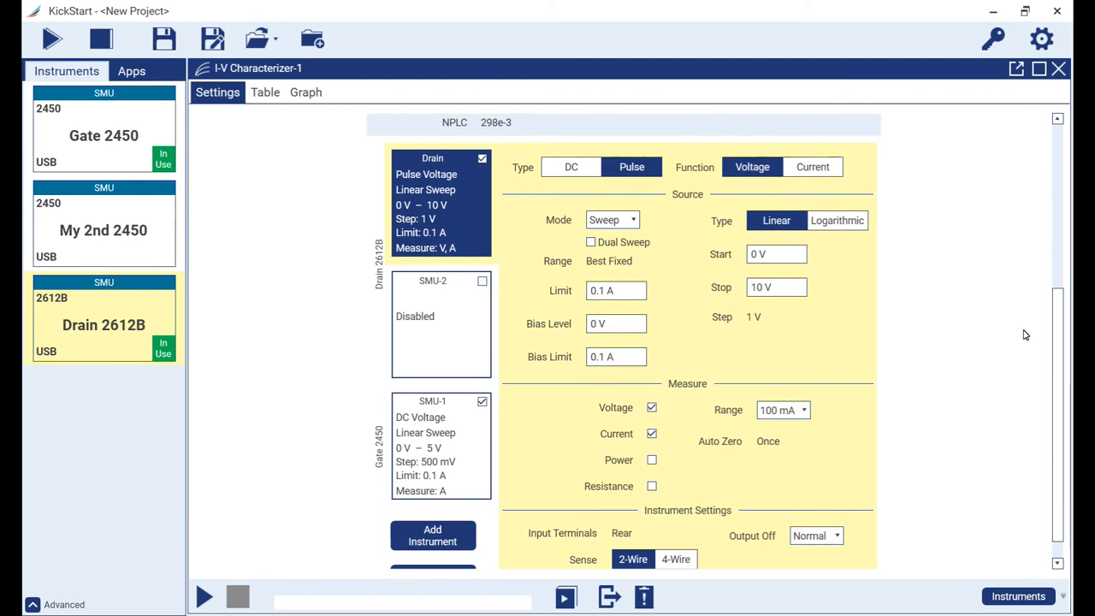
# Step: Set the Gate 2450 channel to pulse mode, sweeping voltage from 3 V to 5 V
pyautogui.click(441, 445)
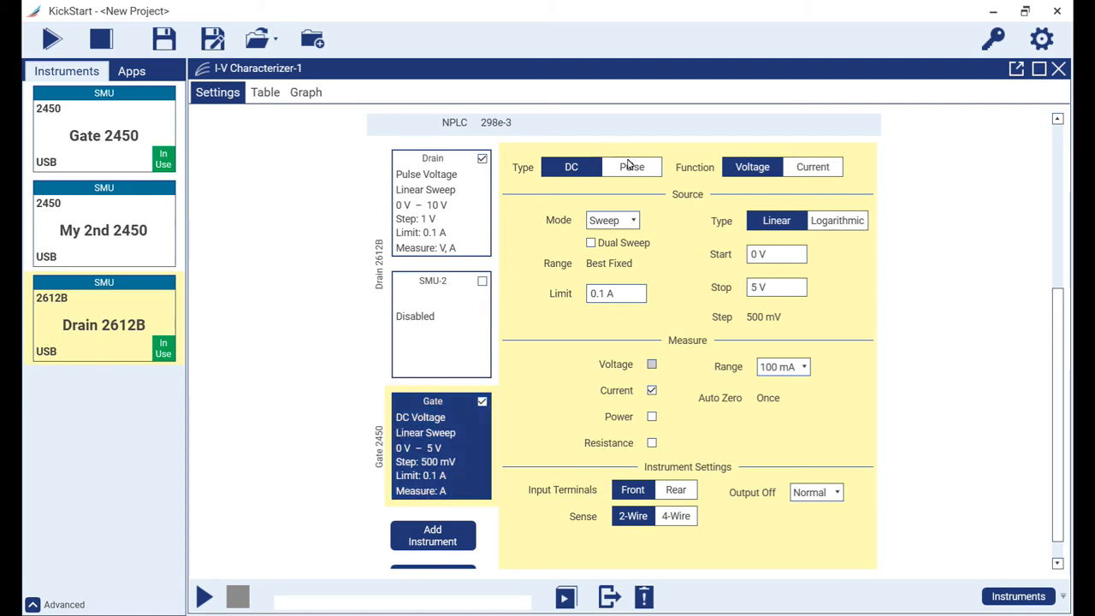
pyautogui.click(632, 168)
pyautogui.write('3')
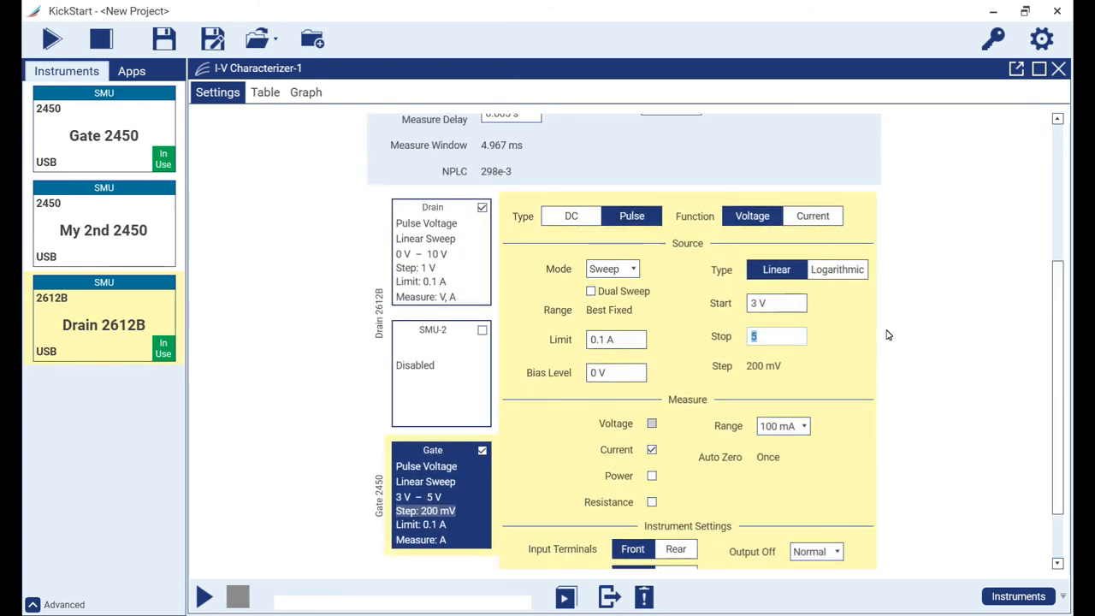
pyautogui.moveTo(972, 332)
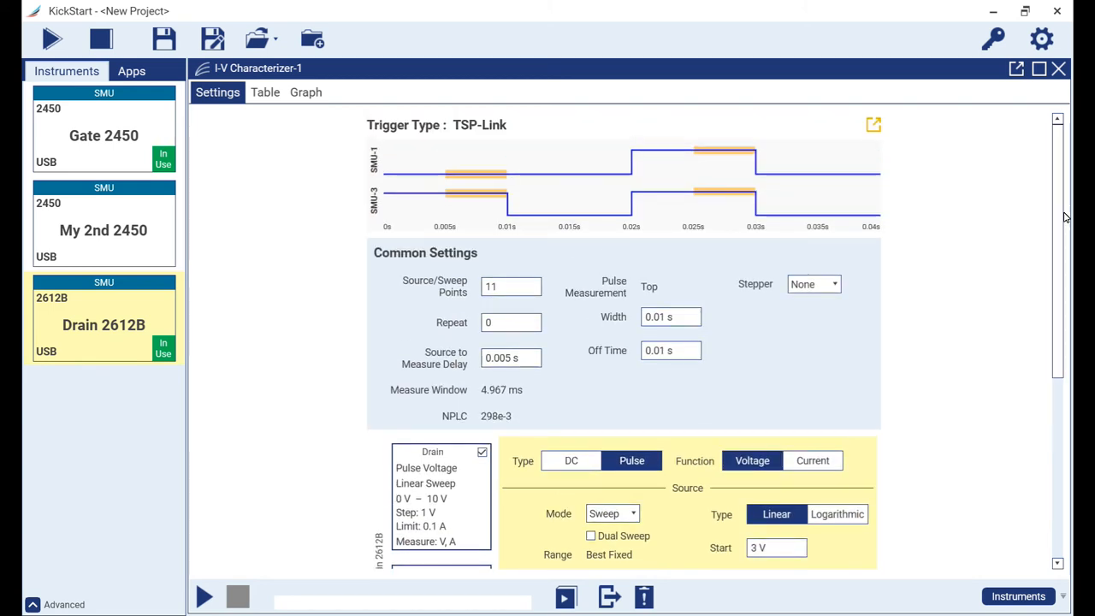
# Step: Choose Gate as the stepper in Common Settings, keeping 3 stepper points
pyautogui.click(814, 284)
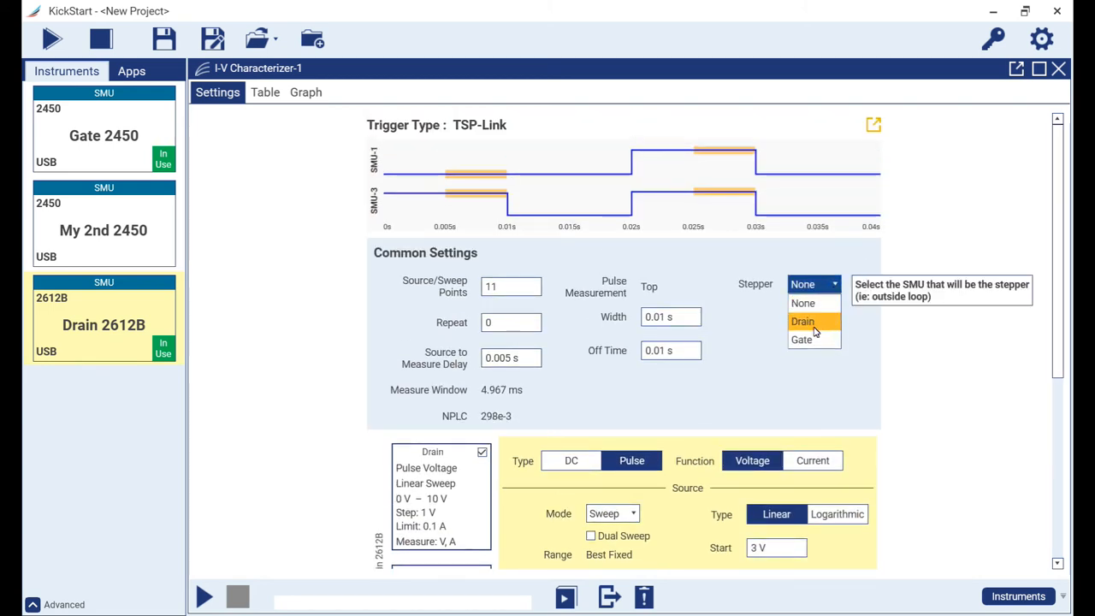
pyautogui.click(801, 339)
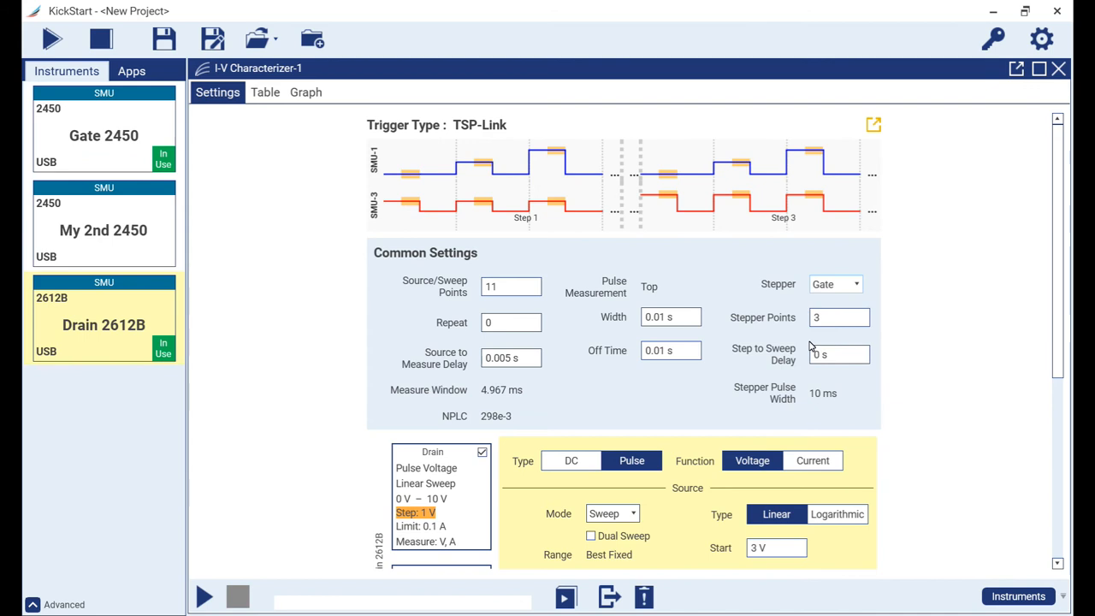
pyautogui.moveTo(788, 336)
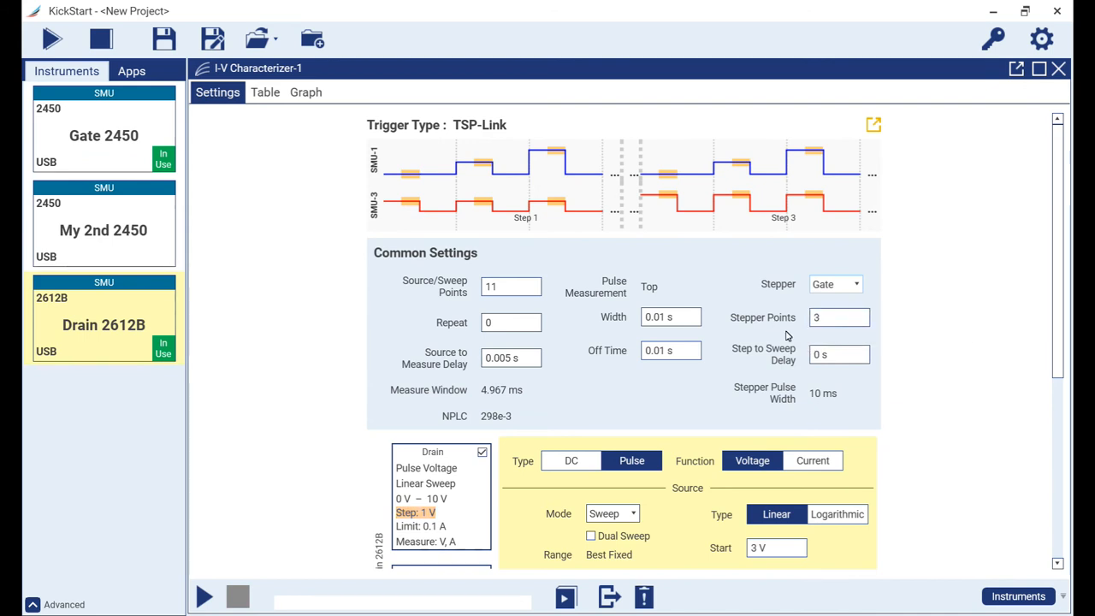
pyautogui.moveTo(830, 387)
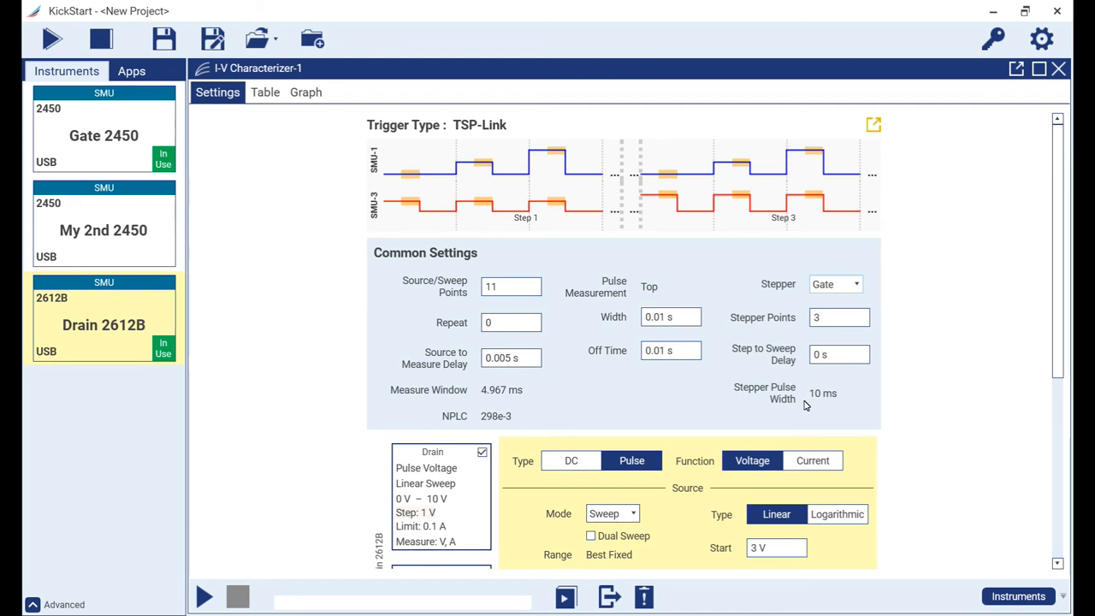
pyautogui.scroll(-3)
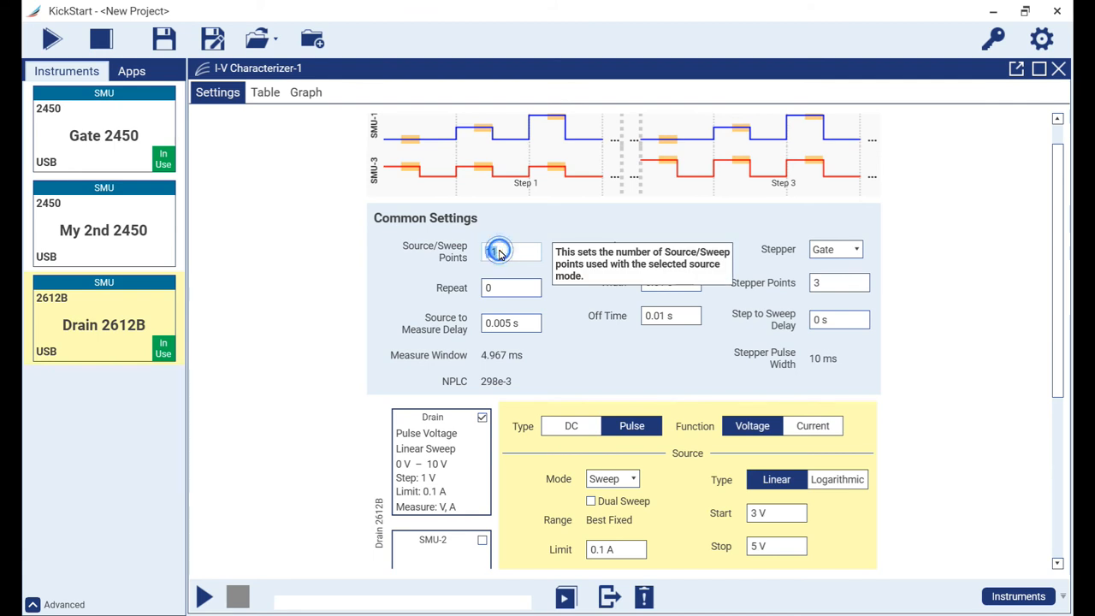
# Step: Enter 21 sweep points, 500e-6 s measure delay, 2e-3 s pulse width and 0.2 s off time
pyautogui.write('21')
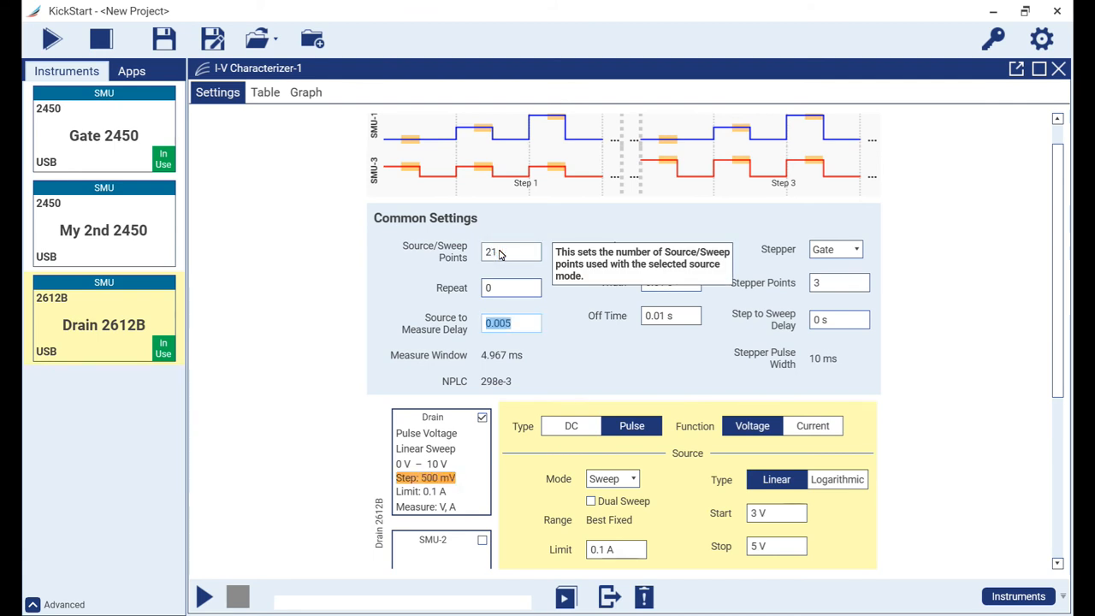
pyautogui.write('500e')
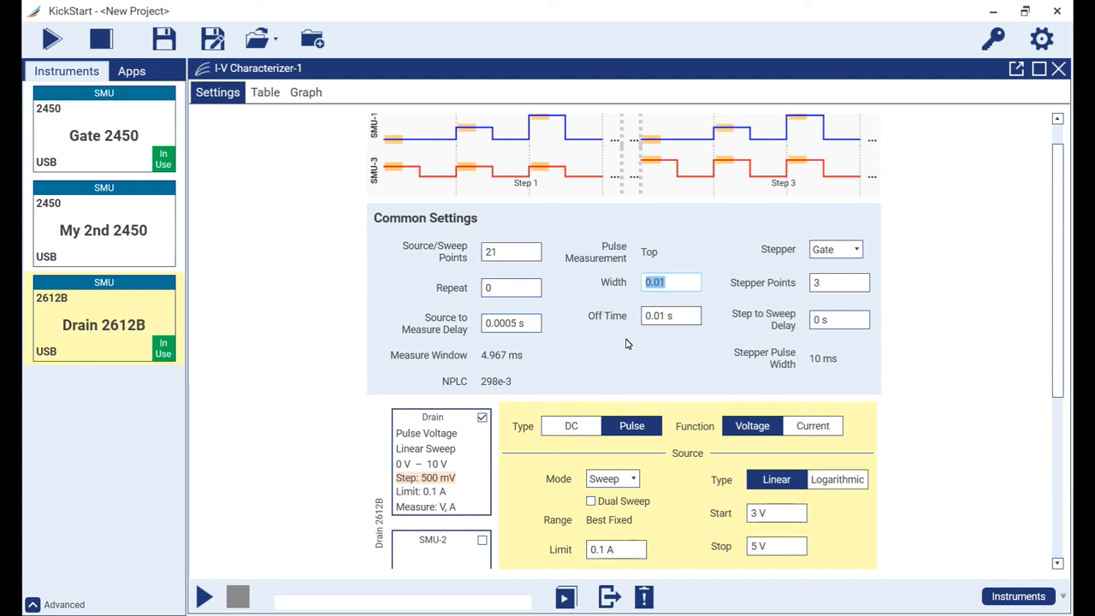
pyautogui.write('2e-3')
pyautogui.click(670, 316)
pyautogui.write('20')
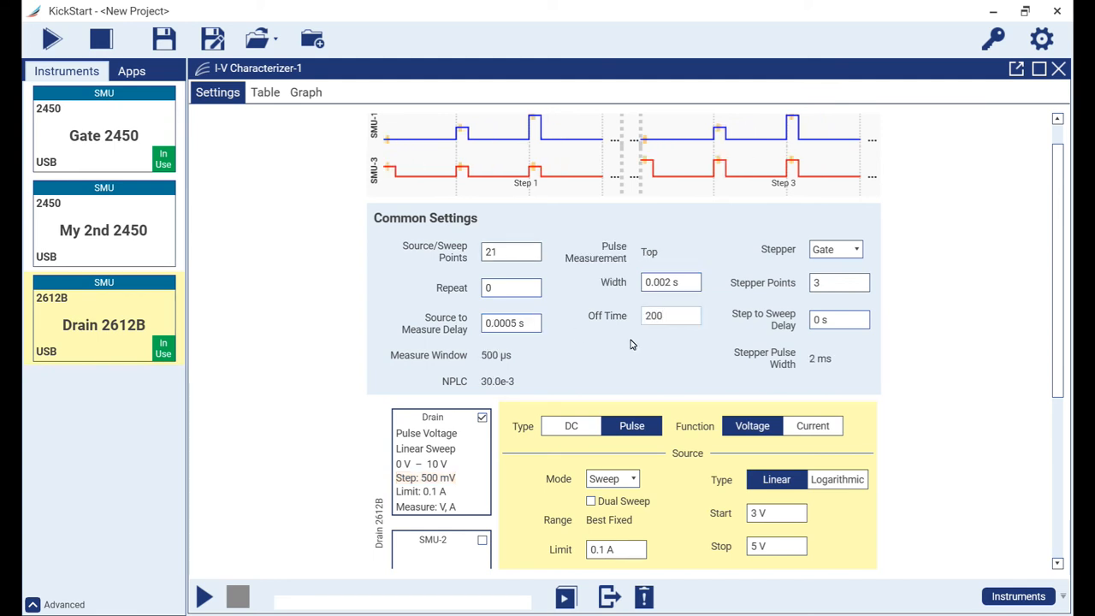
pyautogui.write('0.2 s')
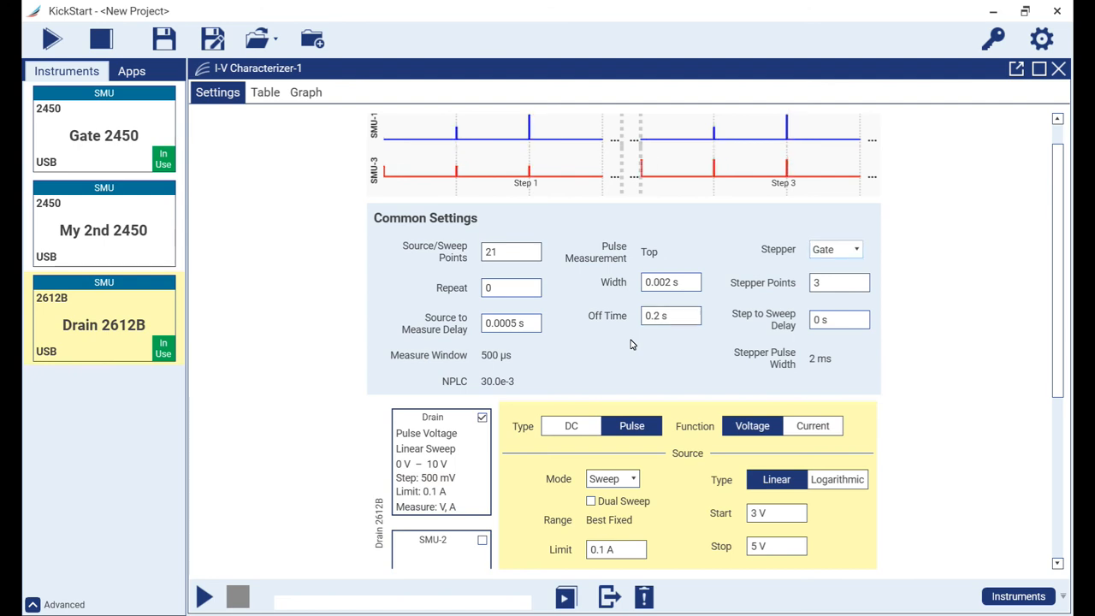
pyautogui.moveTo(543, 180)
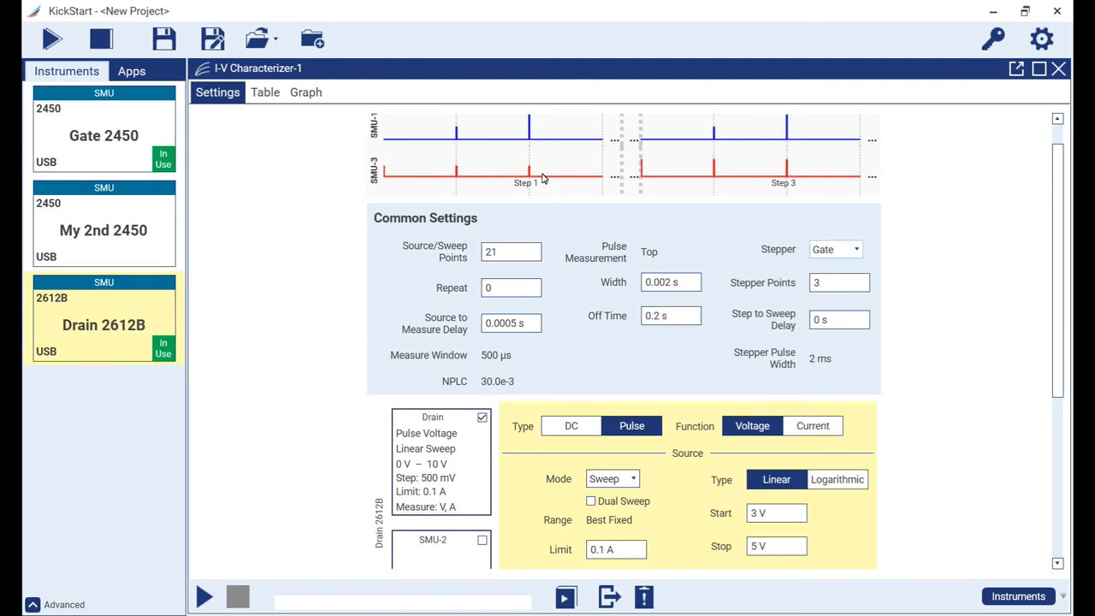
pyautogui.moveTo(527, 150)
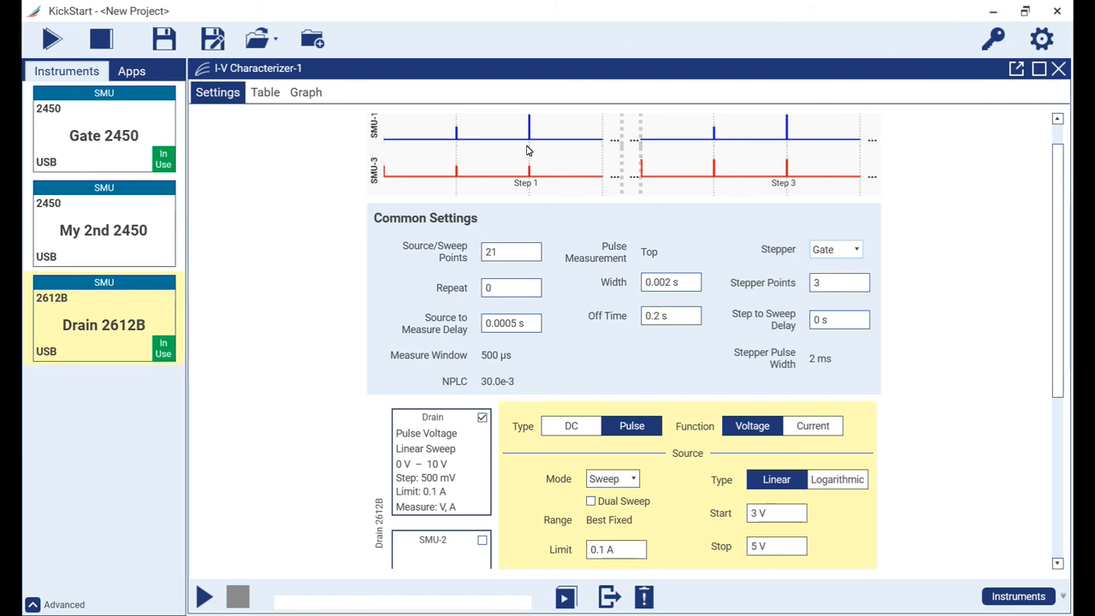
pyautogui.moveTo(719, 172)
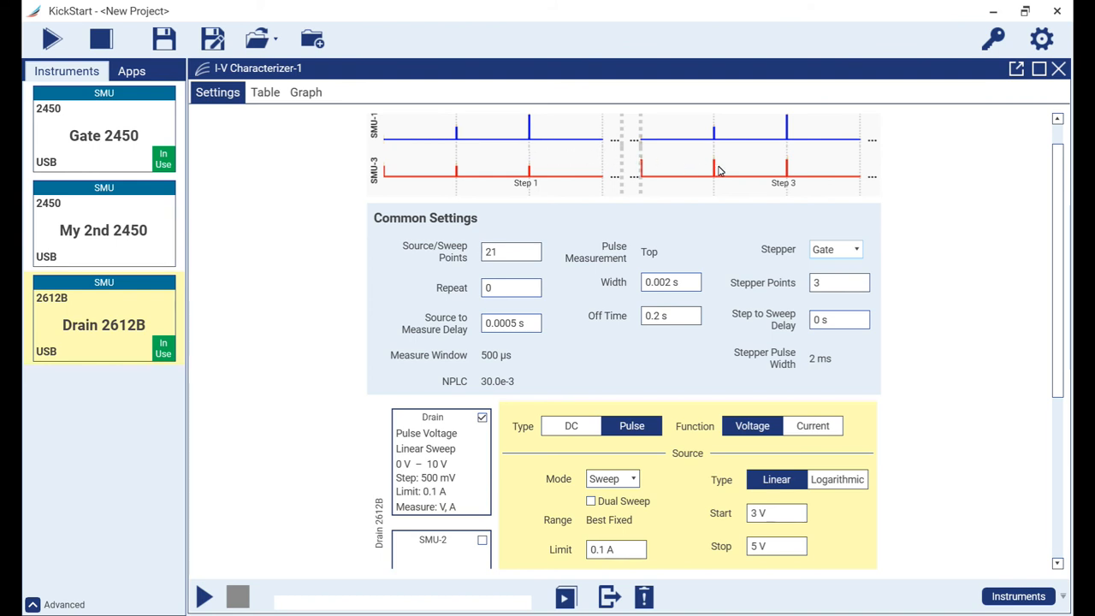
pyautogui.moveTo(716, 144)
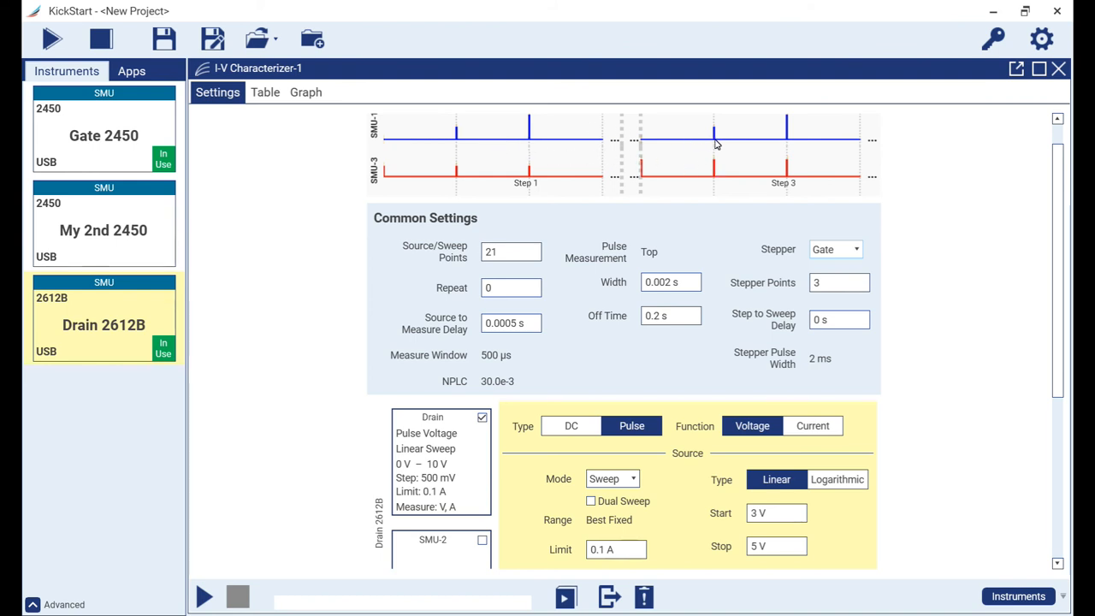
pyautogui.moveTo(342, 395)
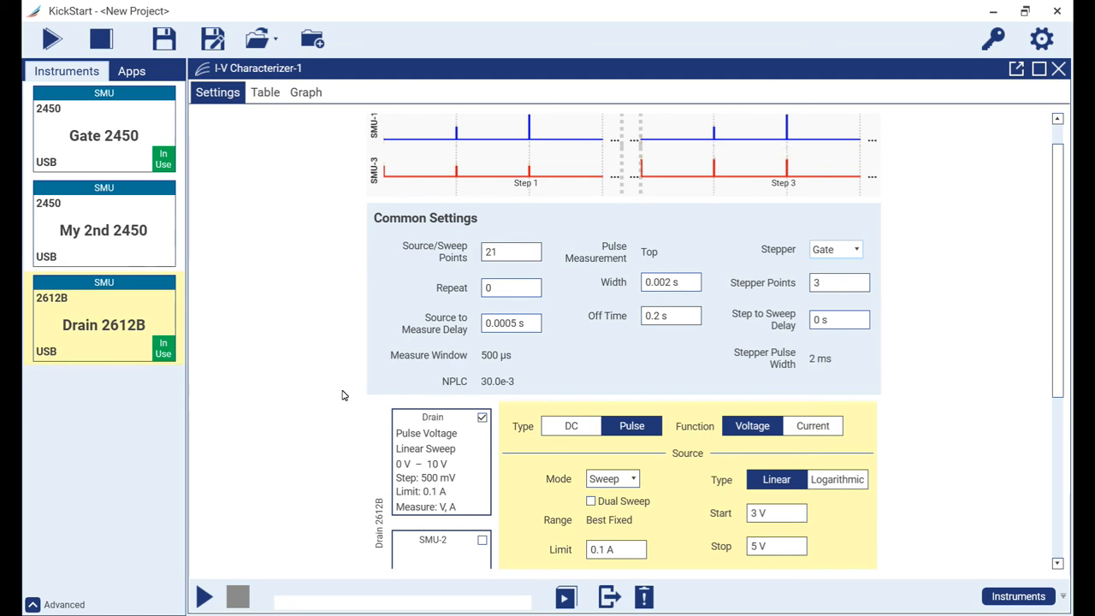
pyautogui.click(203, 596)
pyautogui.write('I-V Drain Characterization of')
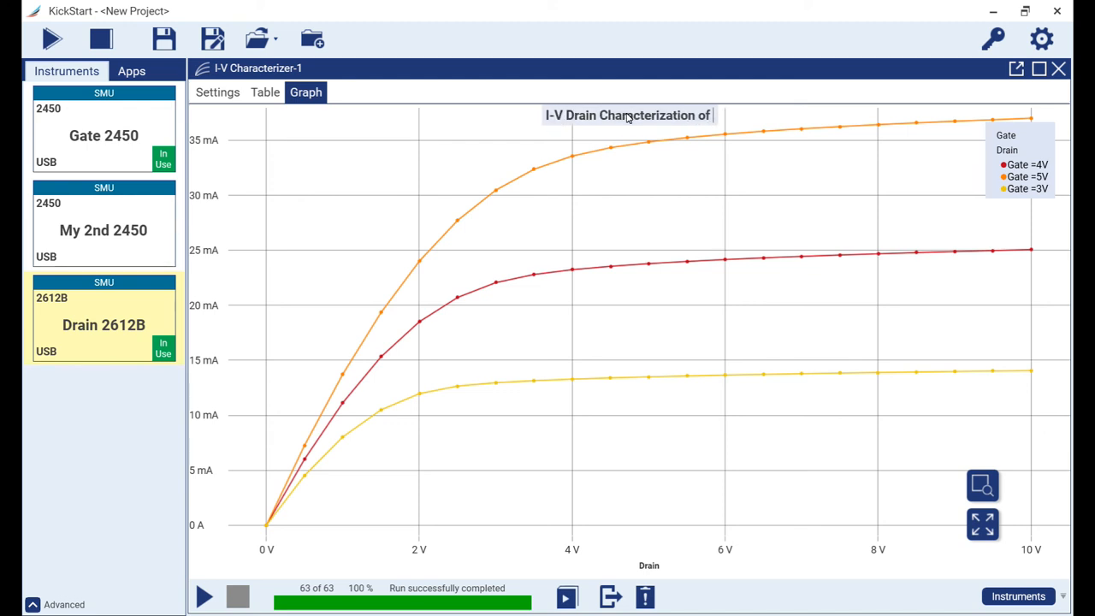
# Step: Run the test and title the graph 'I-V Drain Characterization of N-MOSFET'
pyautogui.write('N-MOSFT')
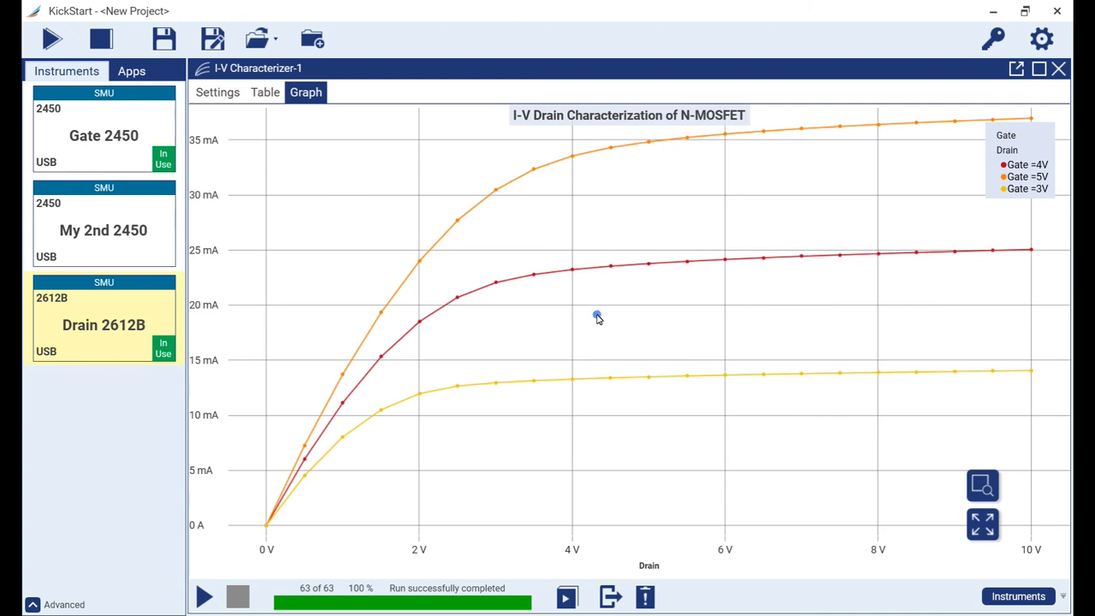
pyautogui.rightClick(597, 317)
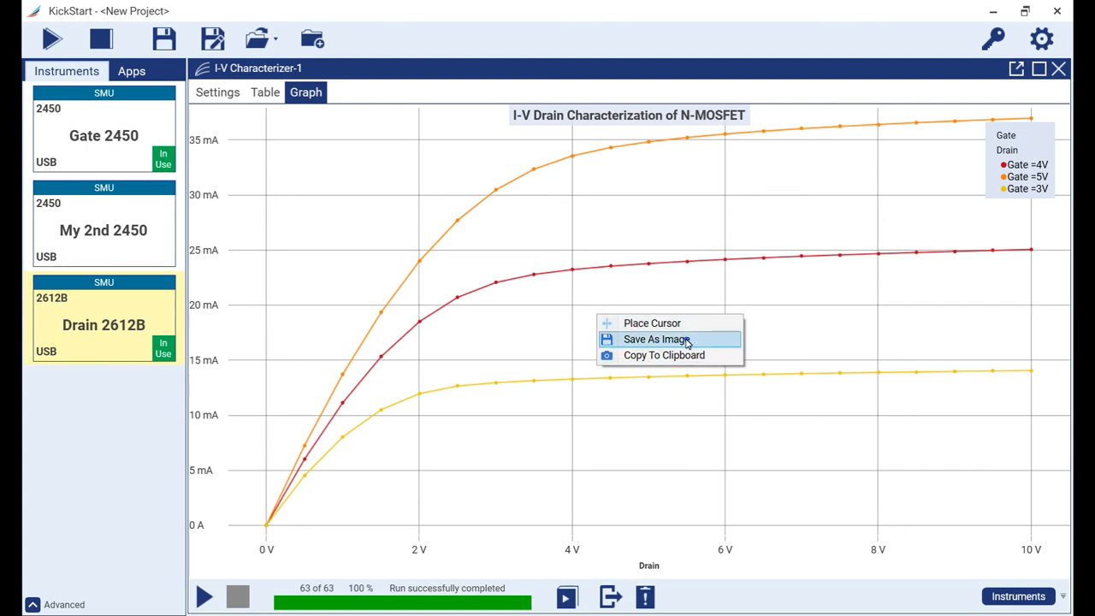
# Step: Choose Save As Image for the graph, then return to its options for Copy To Clipboard
pyautogui.click(656, 339)
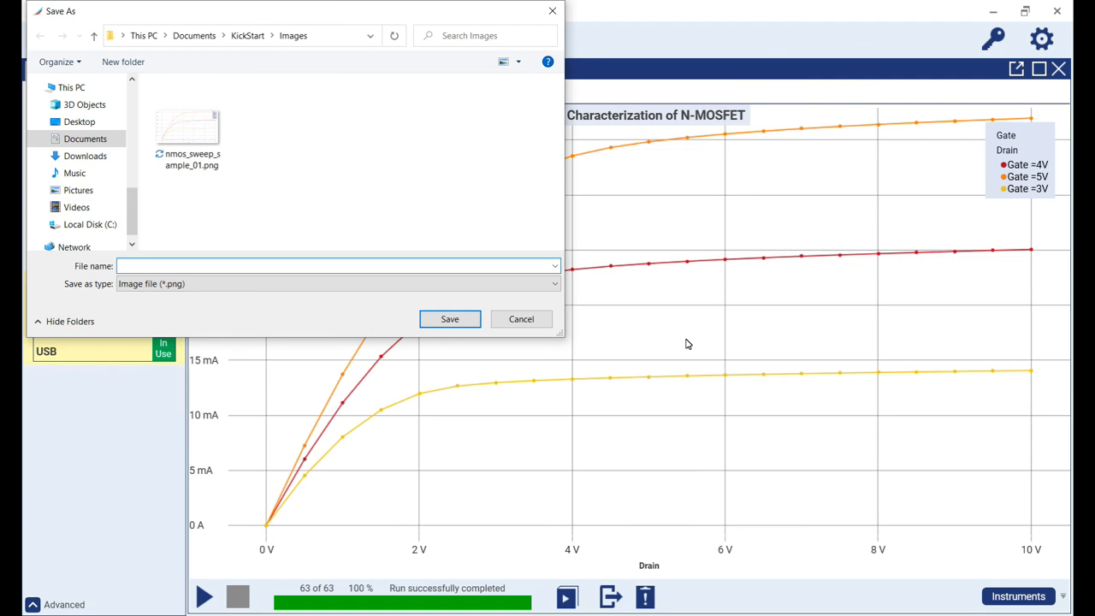
pyautogui.moveTo(565, 339)
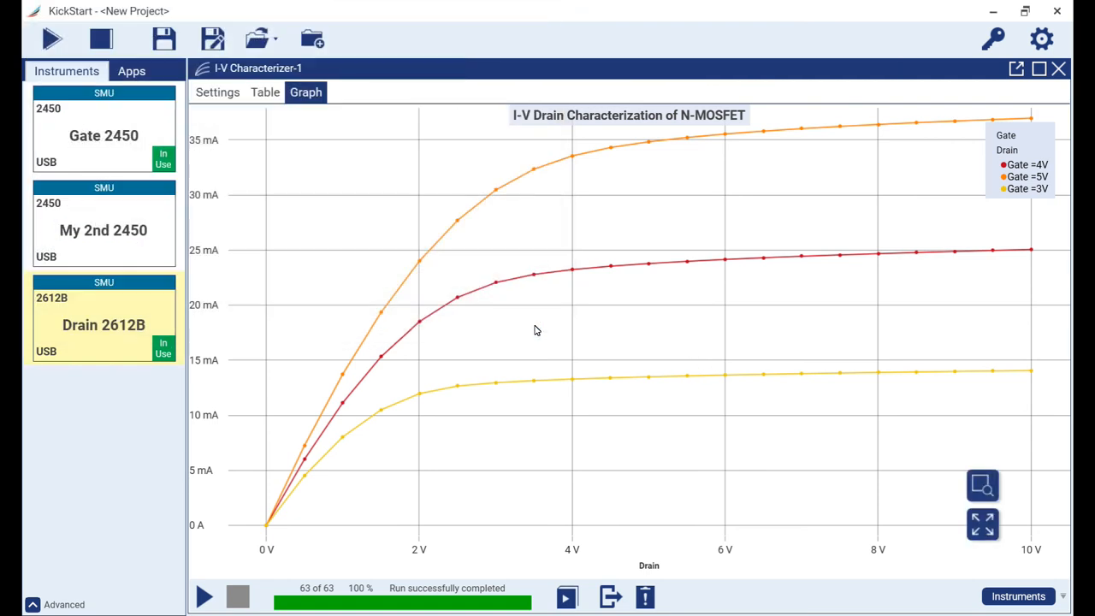
pyautogui.rightClick(534, 332)
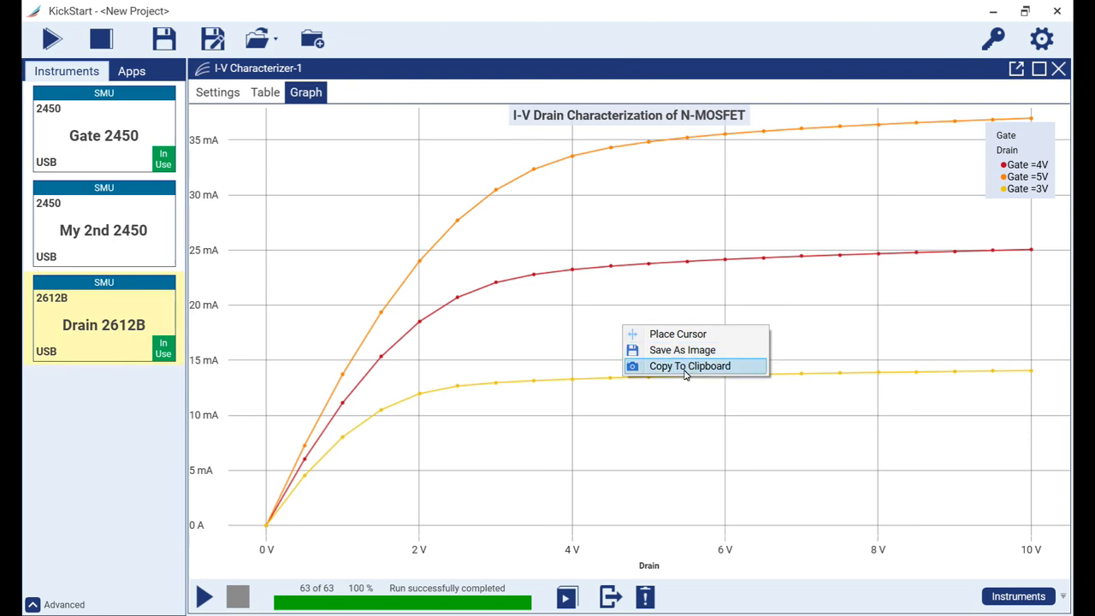